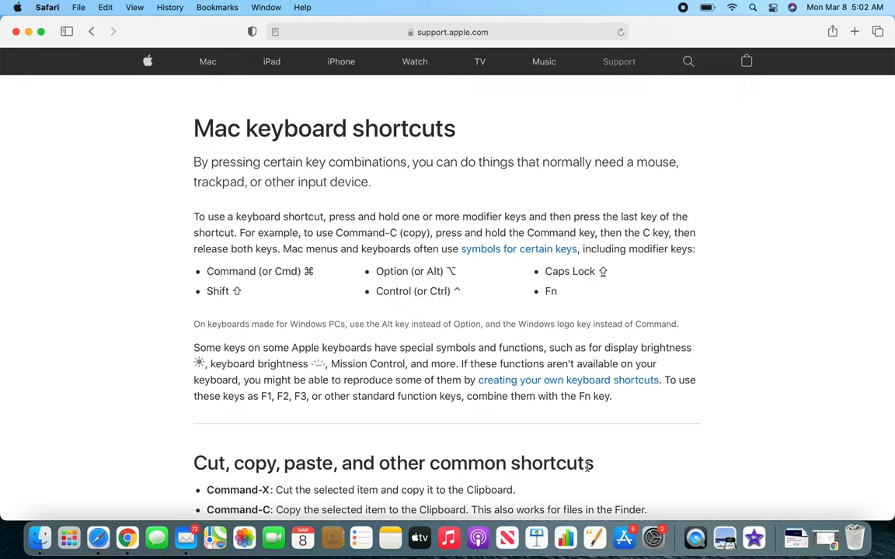
{"action": "mouse_move", "coordinate": [636, 303]}
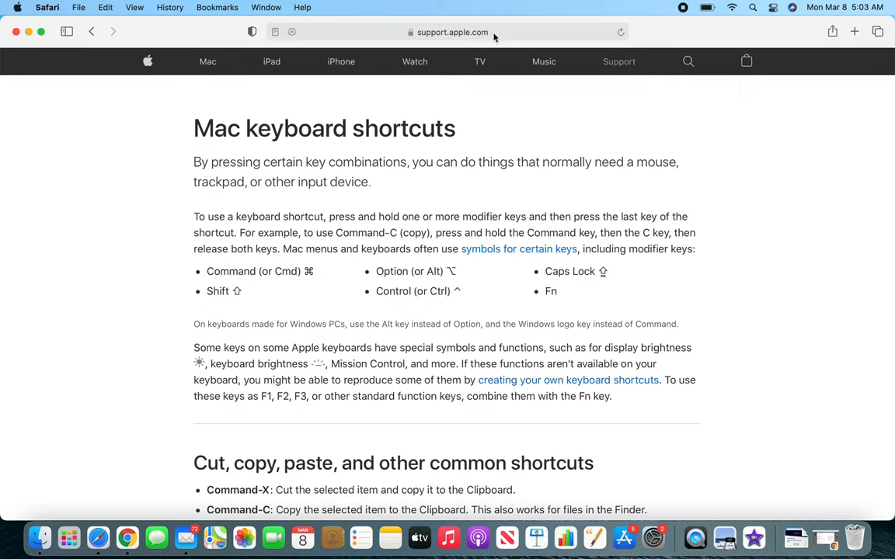
{"action": "left_click", "coordinate": [450, 31]}
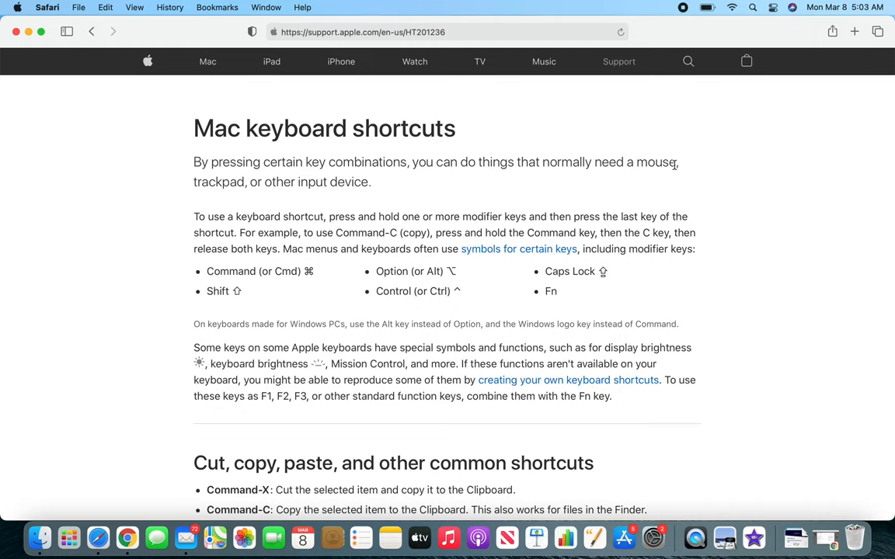
{"action": "mouse_move", "coordinate": [507, 177]}
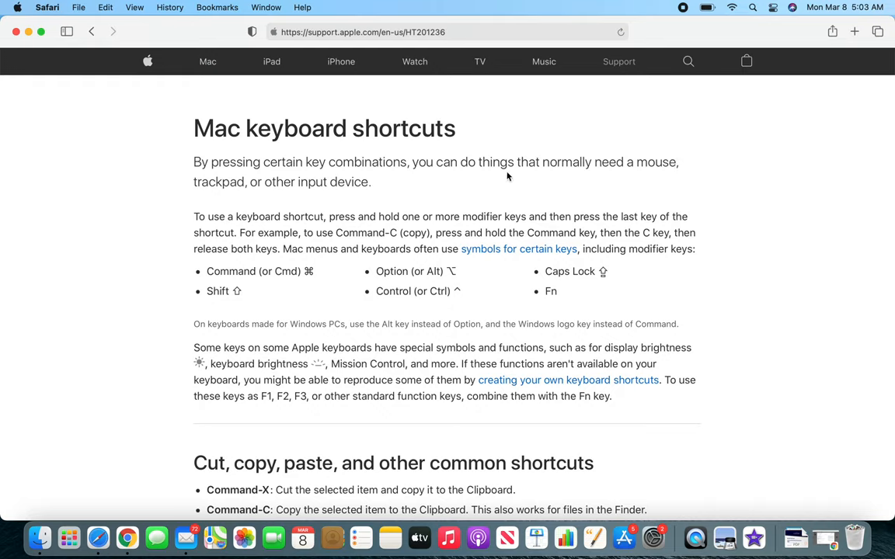
{"action": "mouse_move", "coordinate": [603, 211]}
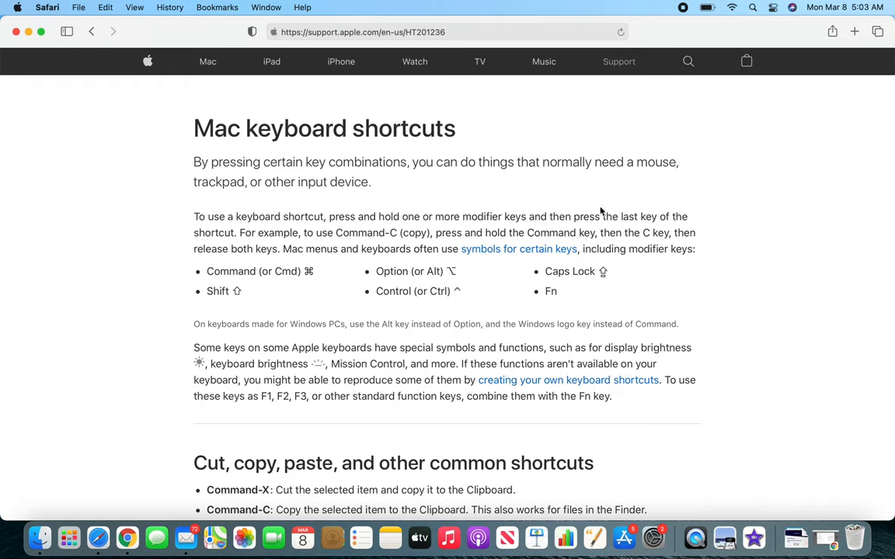
{"action": "left_click_drag", "start_coordinate": [192, 161], "coordinate": [371, 182]}
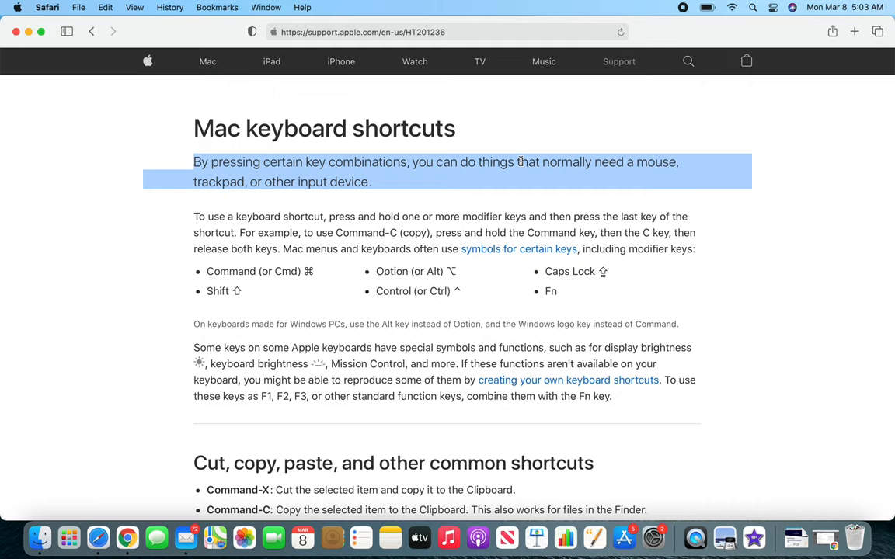
{"action": "mouse_move", "coordinate": [534, 211]}
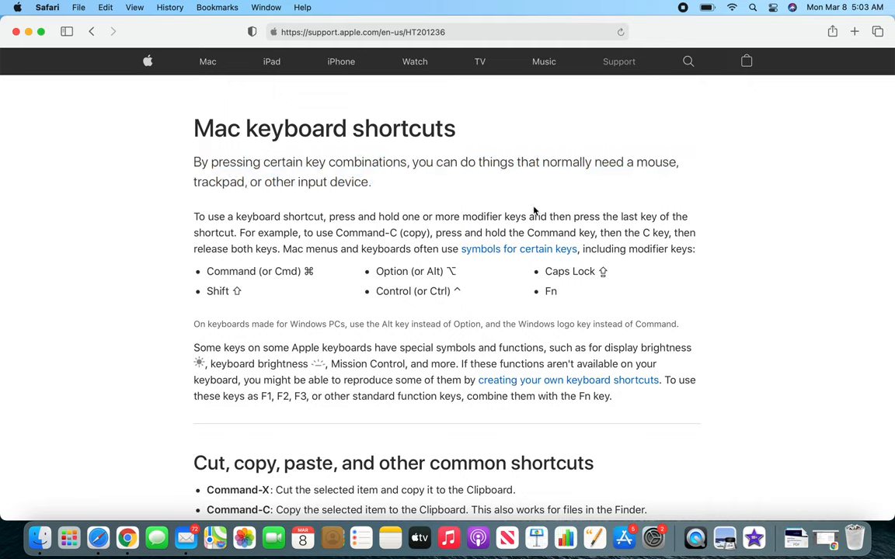
{"action": "mouse_move", "coordinate": [245, 267]}
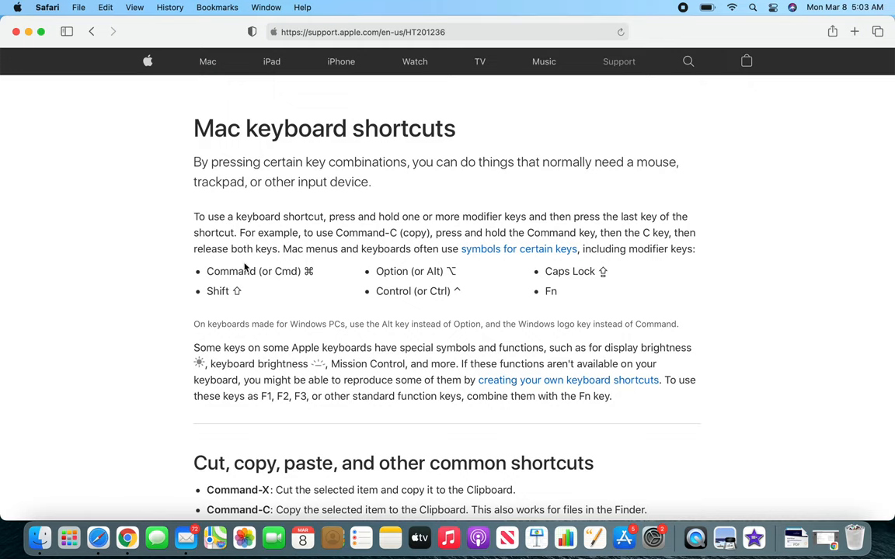
{"action": "mouse_move", "coordinate": [299, 307]}
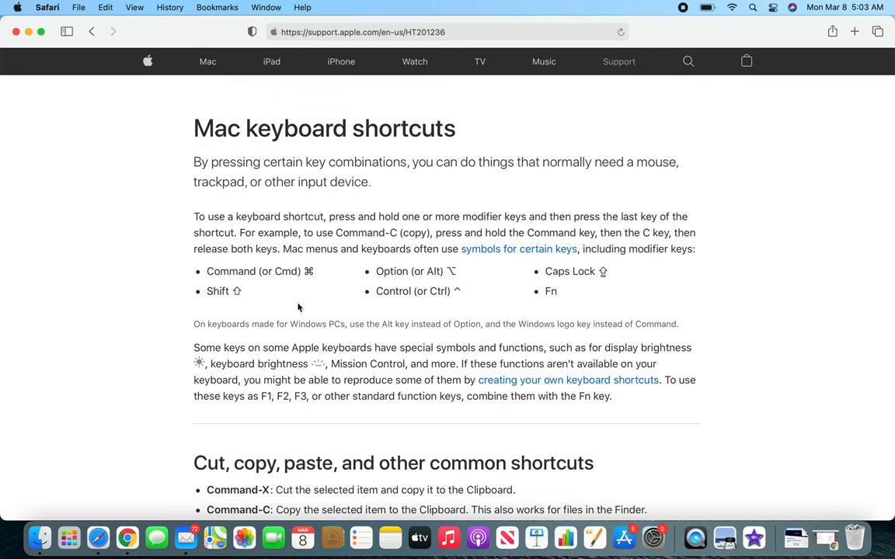
{"action": "mouse_move", "coordinate": [301, 301]}
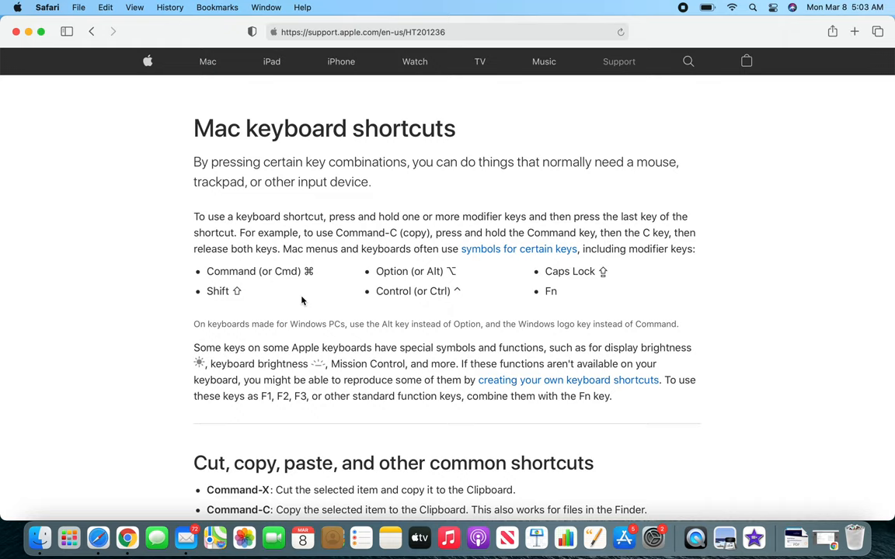
{"action": "mouse_move", "coordinate": [295, 286]}
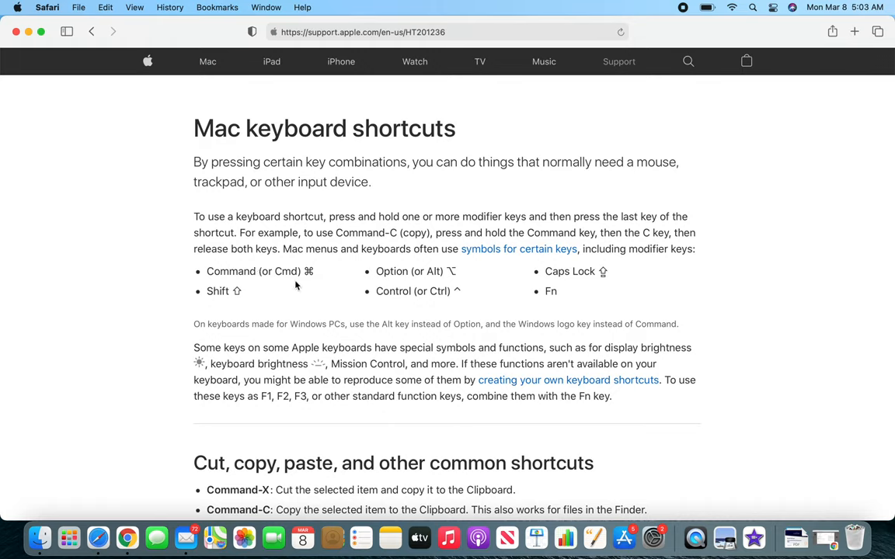
{"action": "mouse_move", "coordinate": [295, 298]}
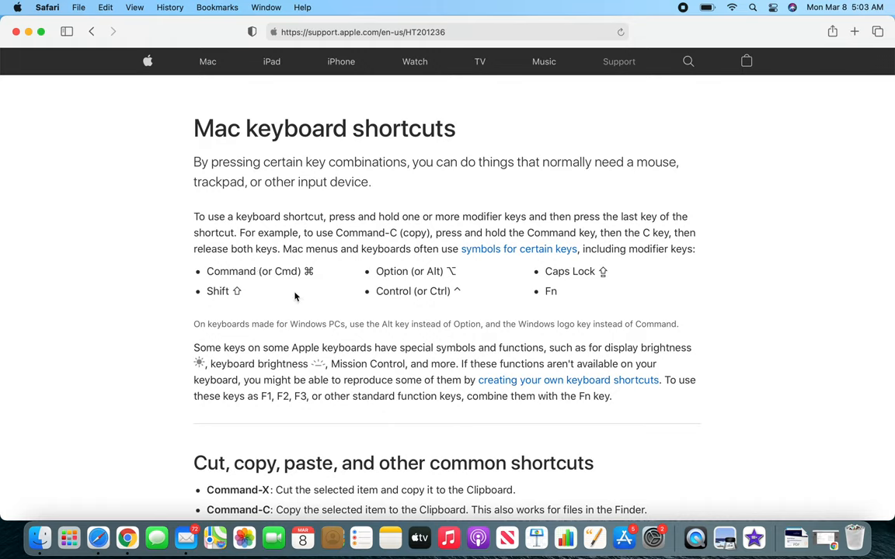
{"action": "mouse_move", "coordinate": [394, 217]}
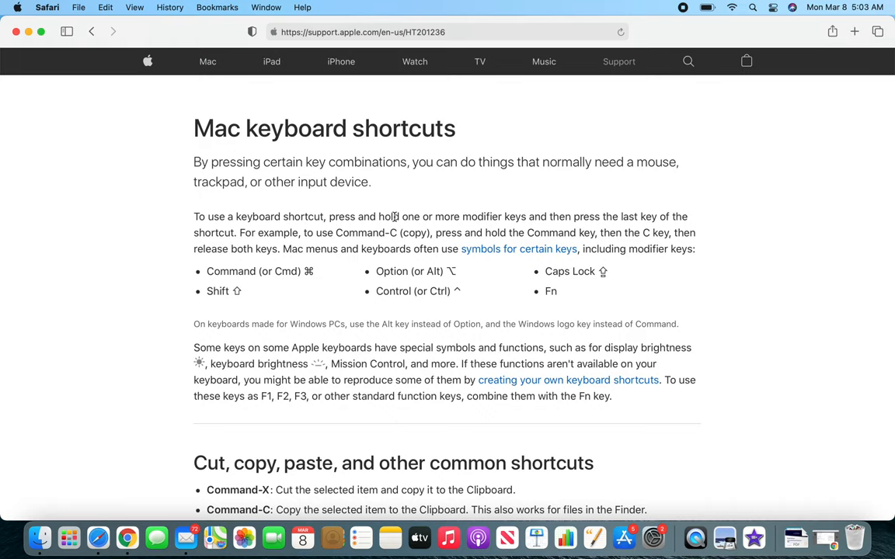
{"action": "mouse_move", "coordinate": [342, 279]}
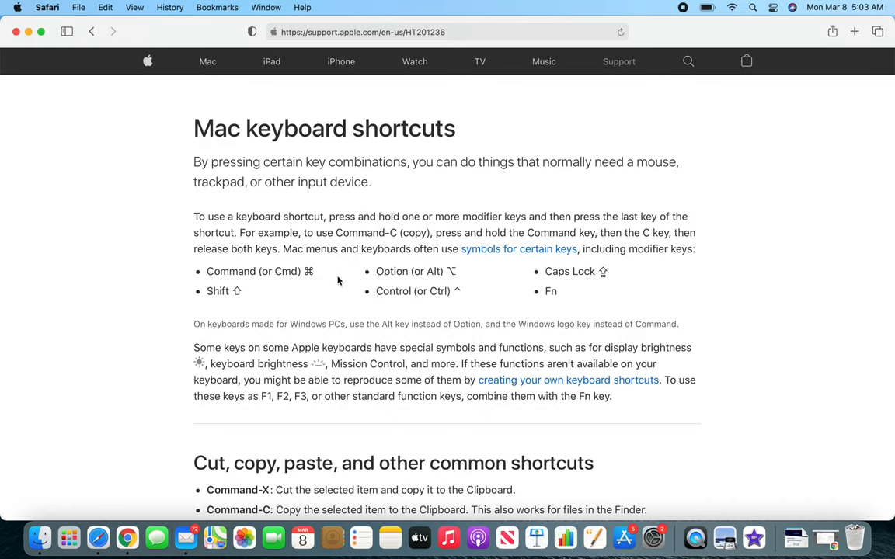
{"action": "mouse_move", "coordinate": [283, 277]}
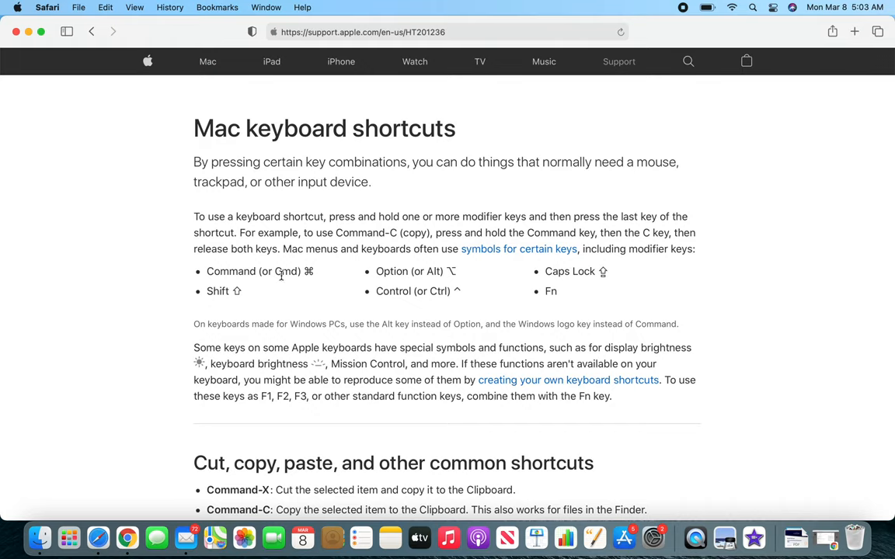
{"action": "mouse_move", "coordinate": [413, 292]}
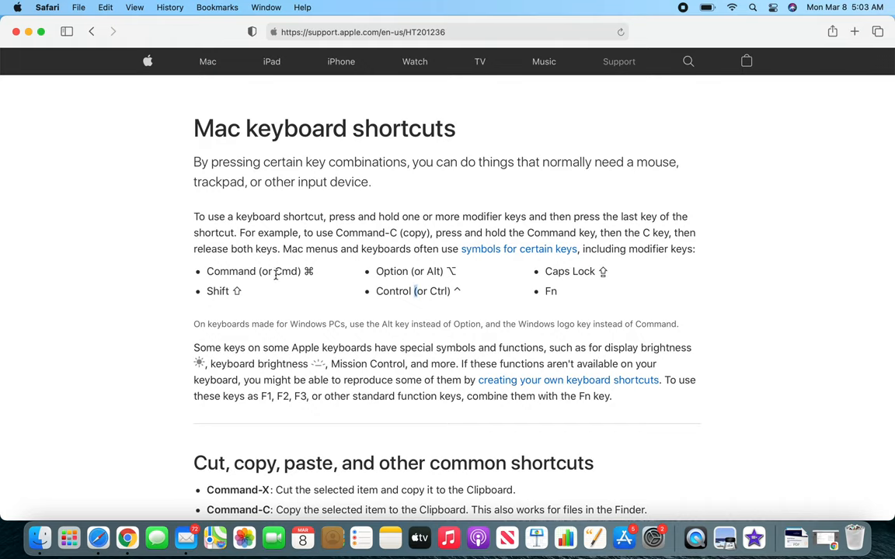
{"action": "double_click", "coordinate": [285, 271]}
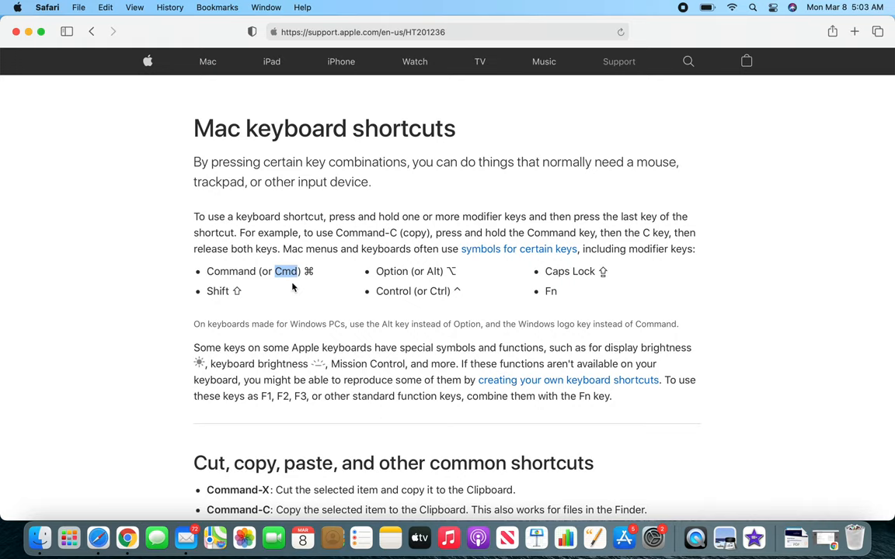
{"action": "mouse_move", "coordinate": [370, 110]}
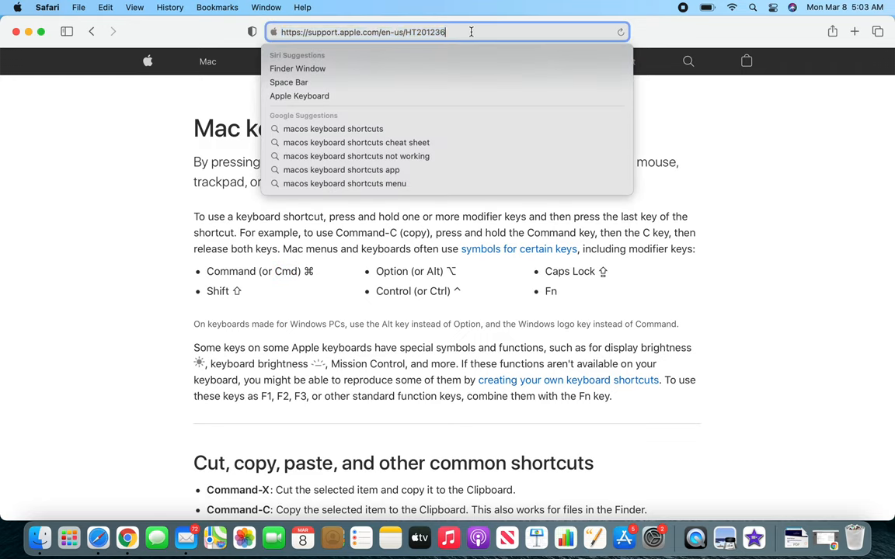
{"action": "mouse_move", "coordinate": [726, 145]}
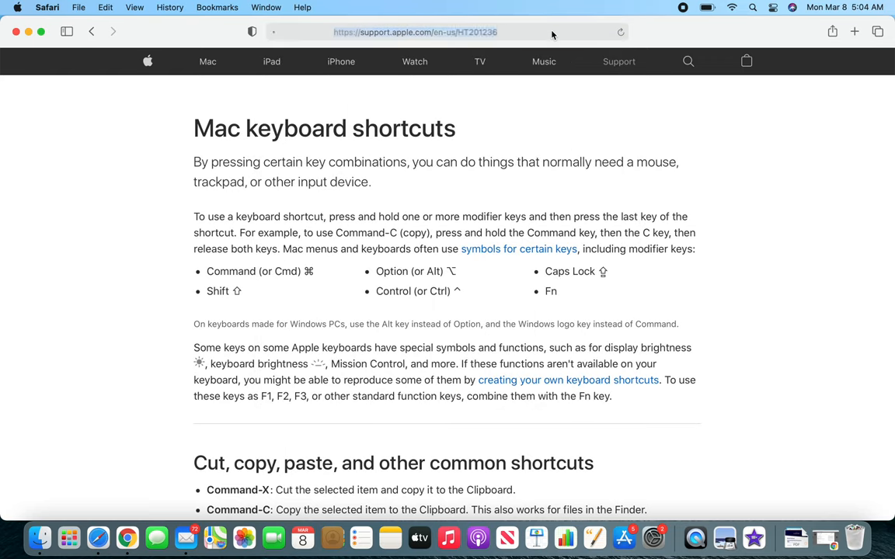
{"action": "left_click", "coordinate": [447, 31]}
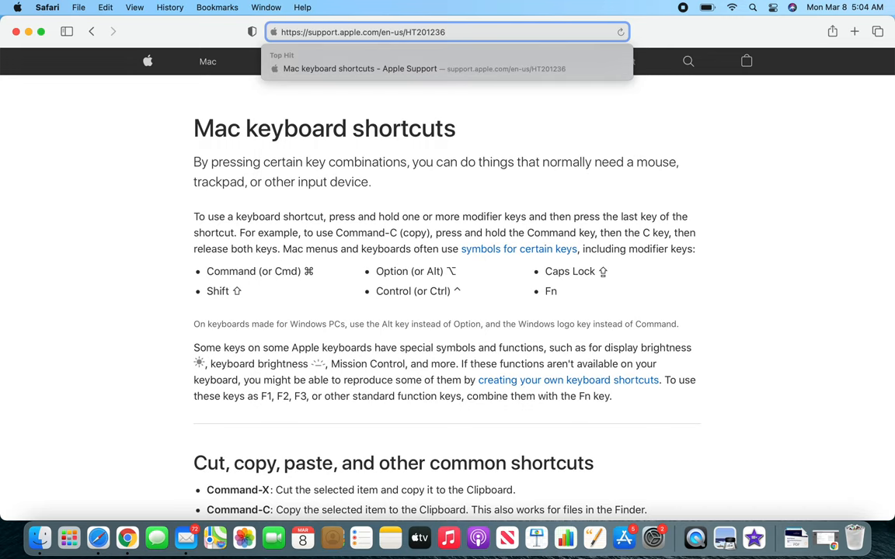
{"action": "mouse_move", "coordinate": [398, 87]}
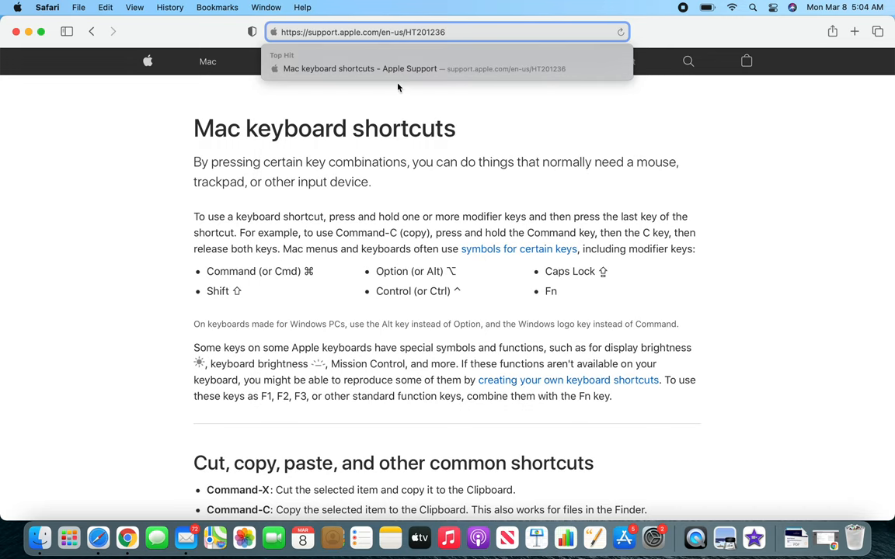
{"action": "mouse_move", "coordinate": [447, 68]}
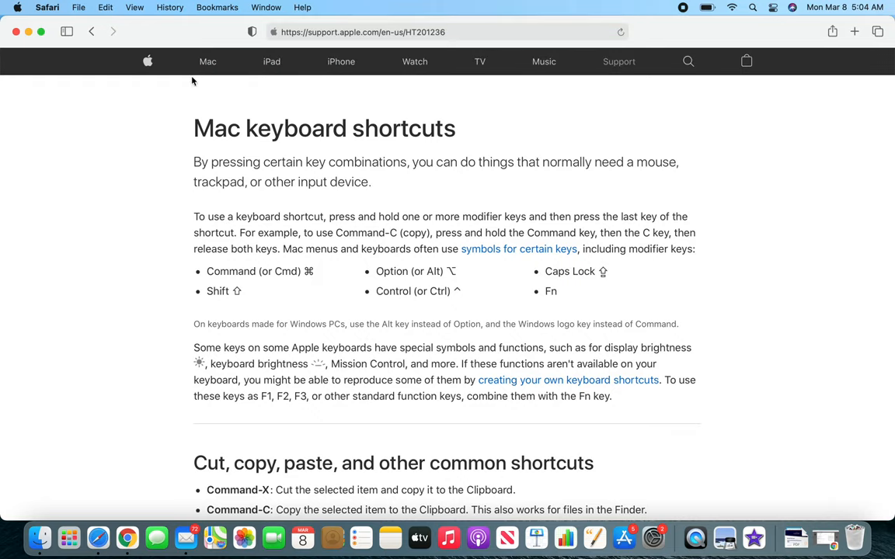
{"action": "mouse_move", "coordinate": [217, 112]}
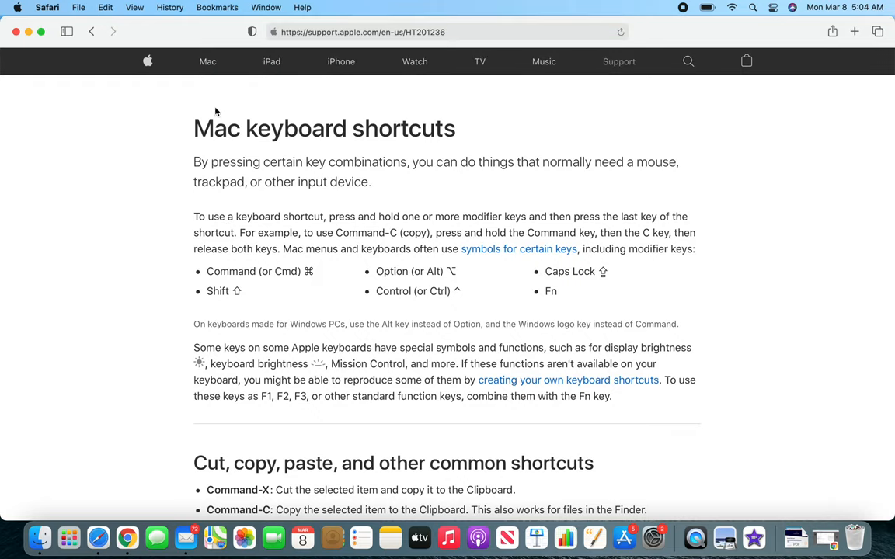
{"action": "mouse_move", "coordinate": [105, 6]}
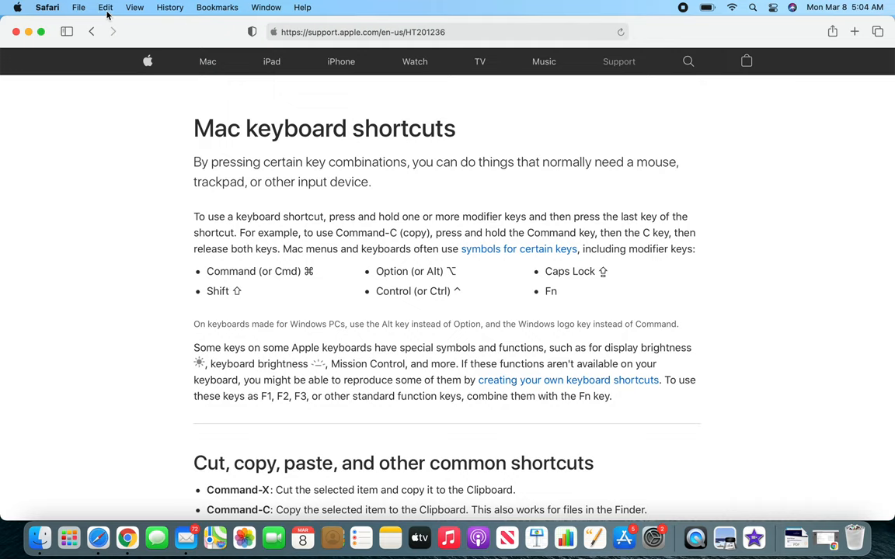
Toggle Safari's Edit menu from the menu bar above the shortcuts article.
{"action": "left_click", "coordinate": [106, 6]}
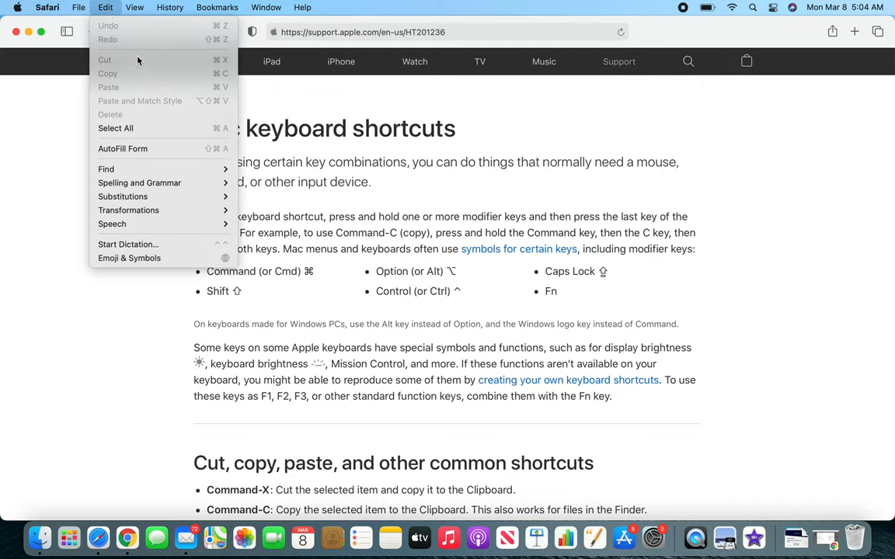
{"action": "mouse_move", "coordinate": [127, 87]}
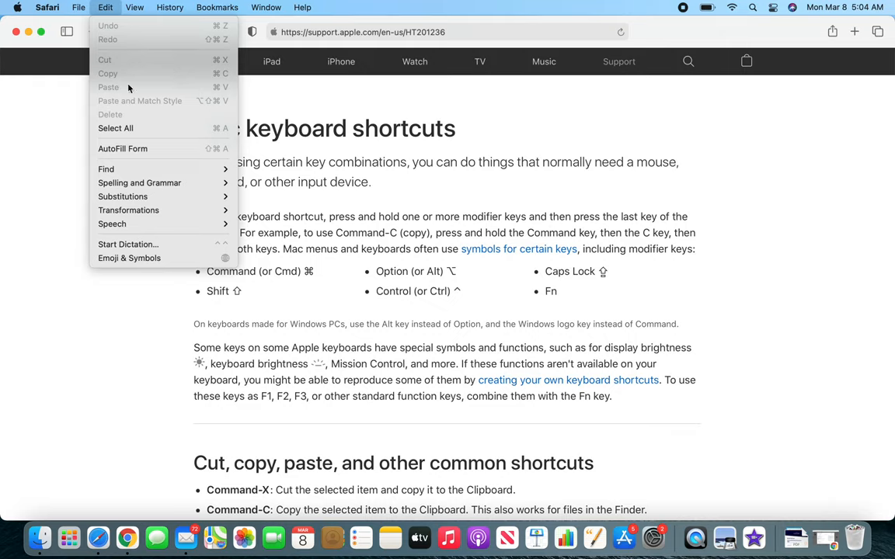
{"action": "mouse_move", "coordinate": [178, 109]}
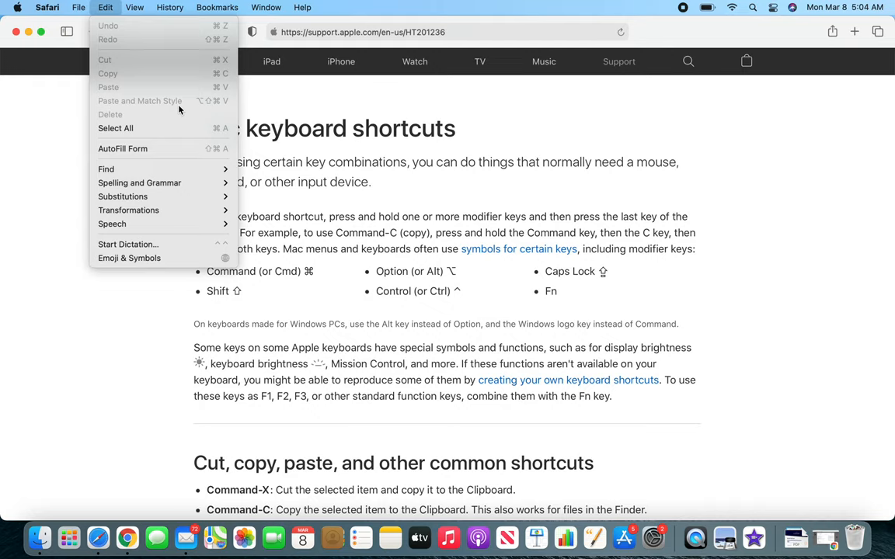
{"action": "mouse_move", "coordinate": [199, 143]}
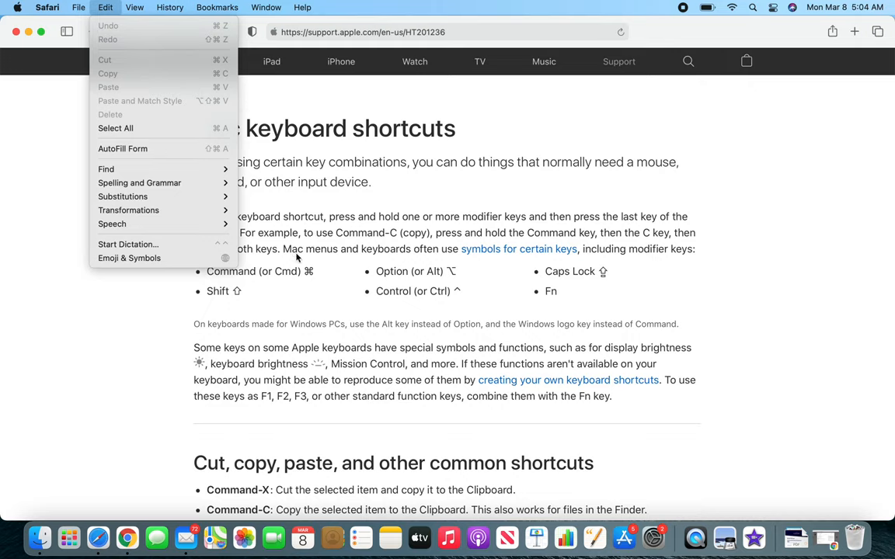
{"action": "mouse_move", "coordinate": [309, 281]}
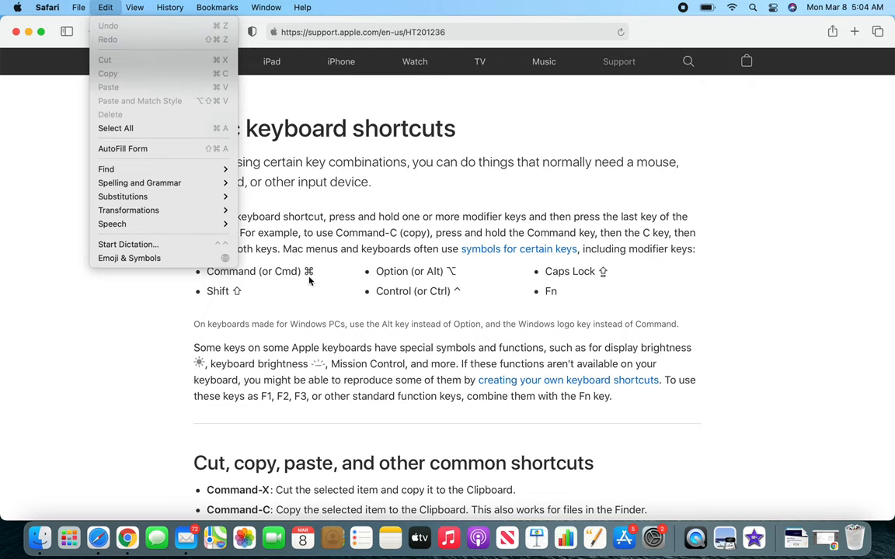
{"action": "mouse_move", "coordinate": [219, 107]}
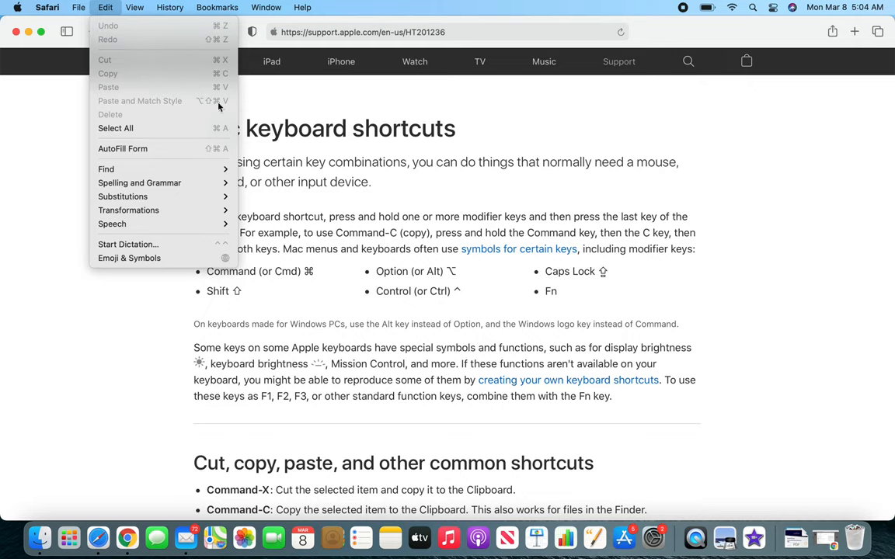
{"action": "mouse_move", "coordinate": [223, 93]}
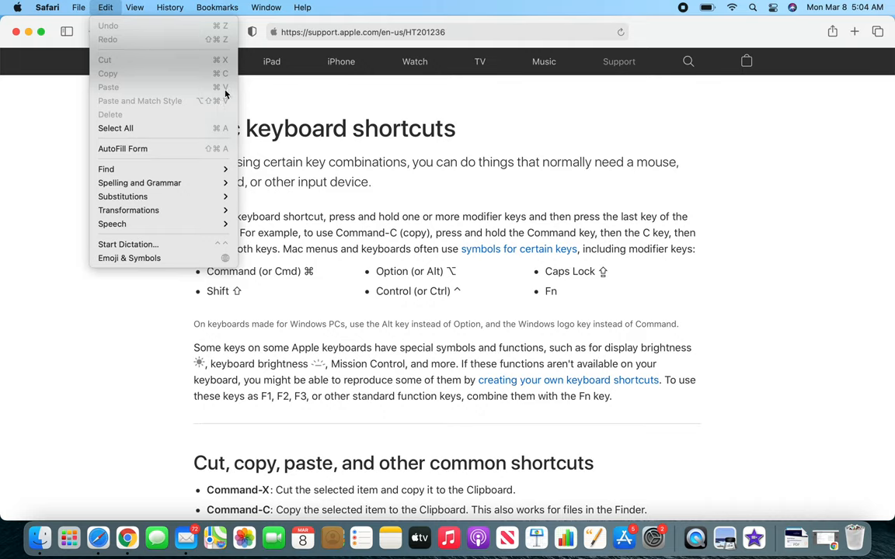
{"action": "mouse_move", "coordinate": [227, 80]}
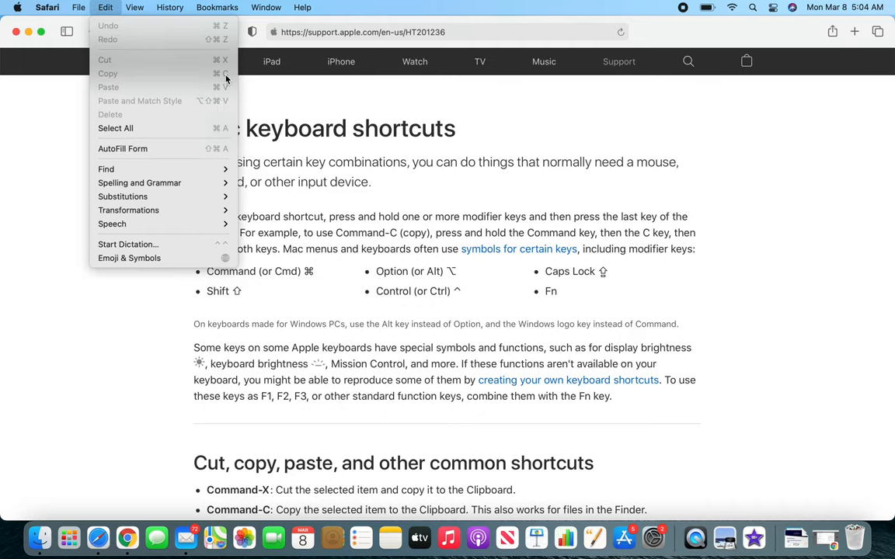
{"action": "mouse_move", "coordinate": [115, 87]}
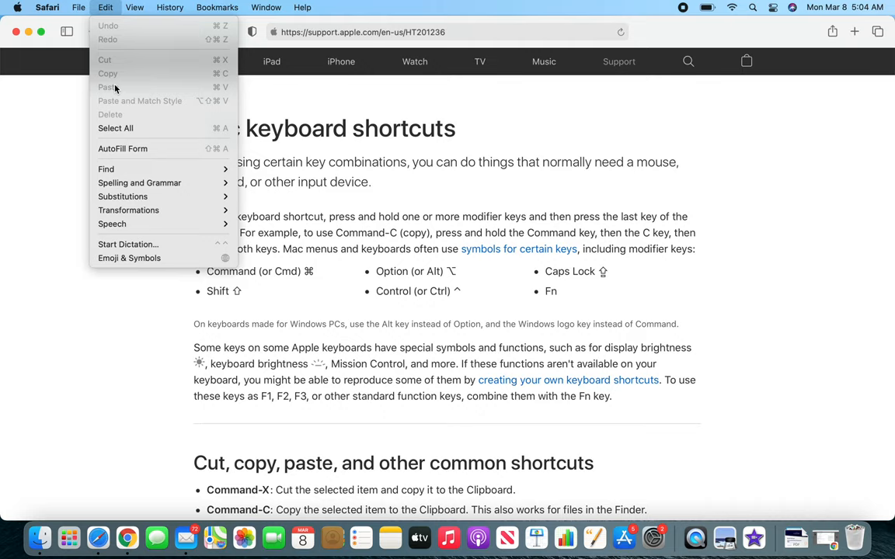
{"action": "mouse_move", "coordinate": [118, 96]}
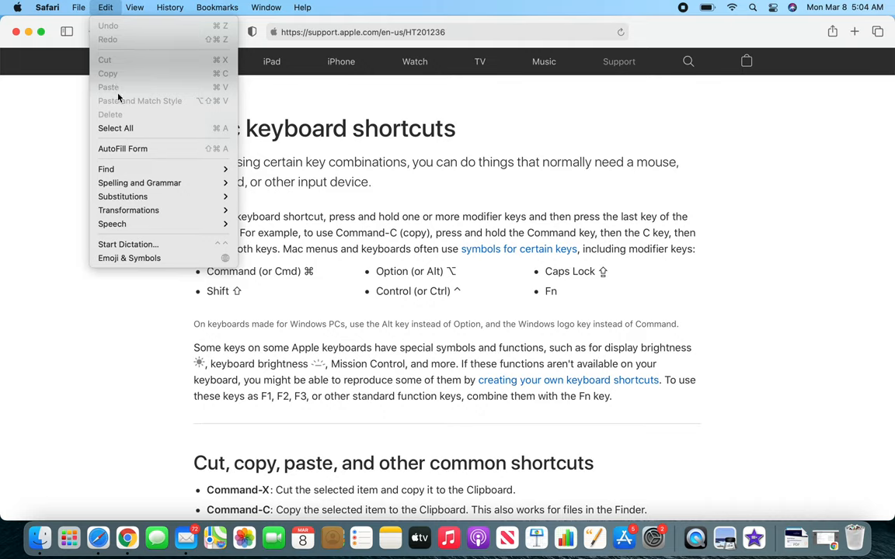
{"action": "mouse_move", "coordinate": [210, 48]}
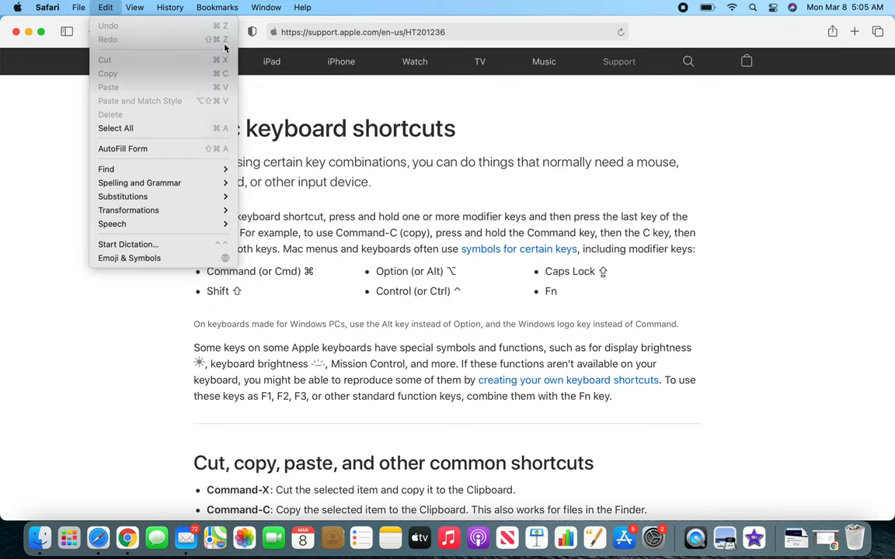
{"action": "mouse_move", "coordinate": [427, 121]}
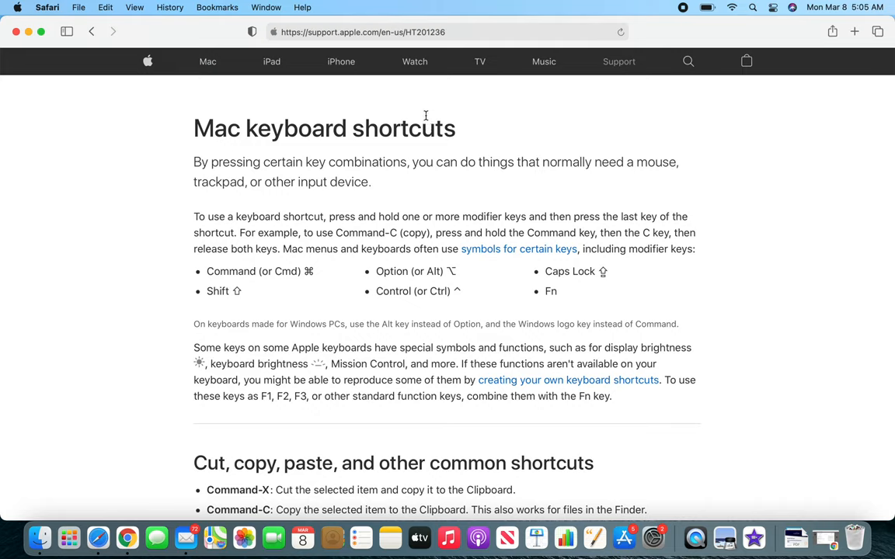
Select the page's whole URL in the address bar and bring up the Edit menu commands.
{"action": "left_click", "coordinate": [447, 31]}
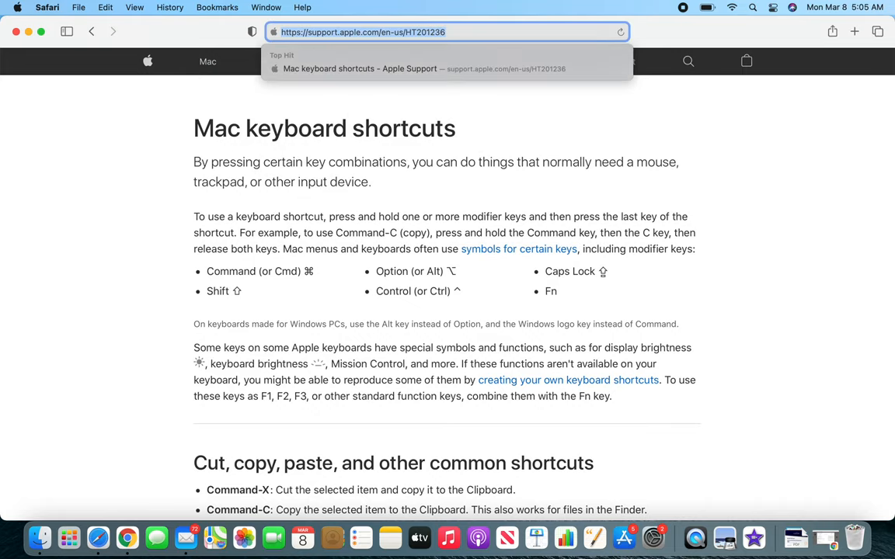
{"action": "type", "text": "z"}
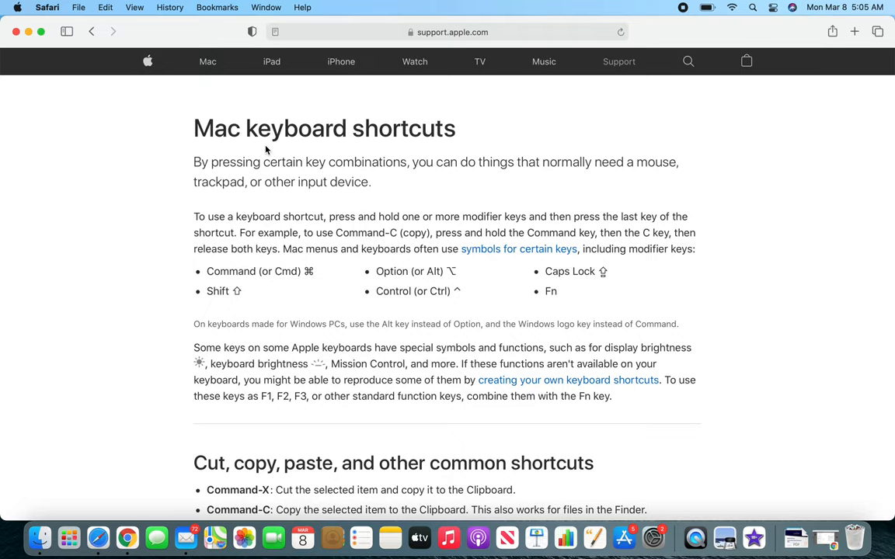
{"action": "mouse_move", "coordinate": [314, 204]}
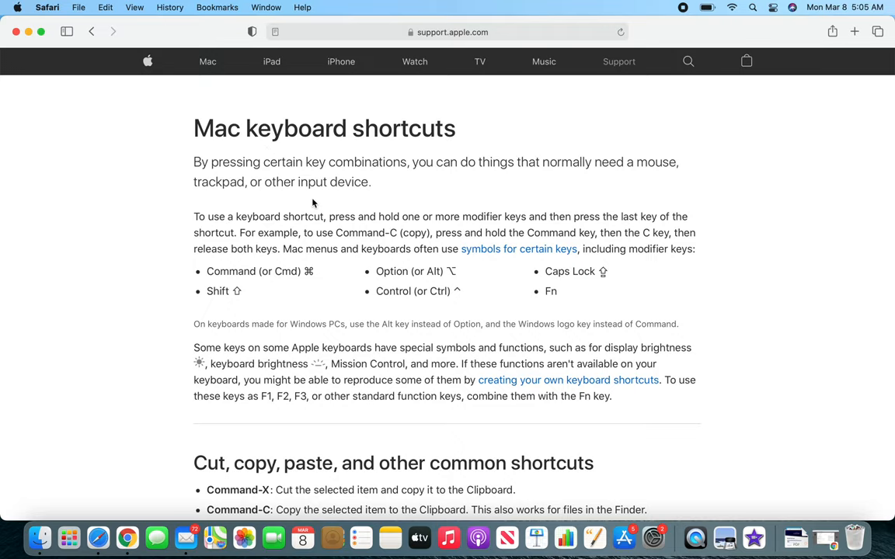
{"action": "left_click", "coordinate": [454, 31]}
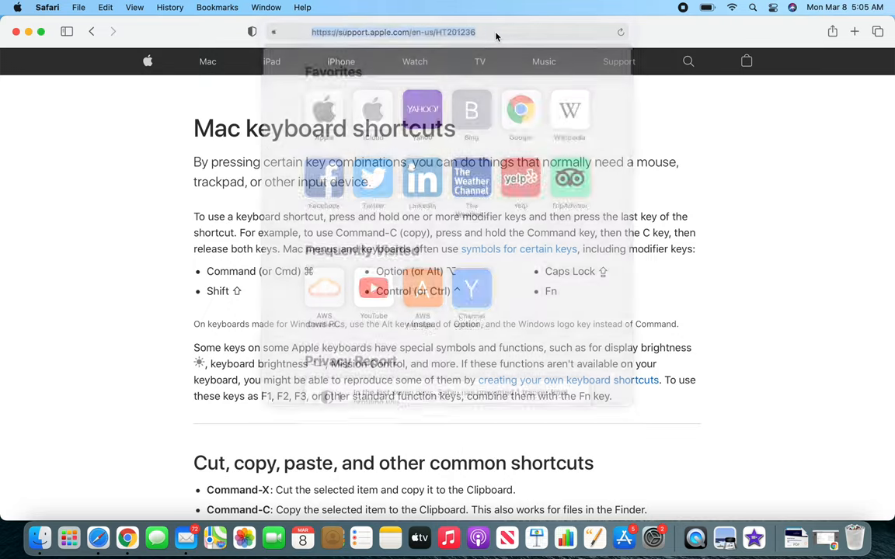
{"action": "left_click", "coordinate": [447, 31]}
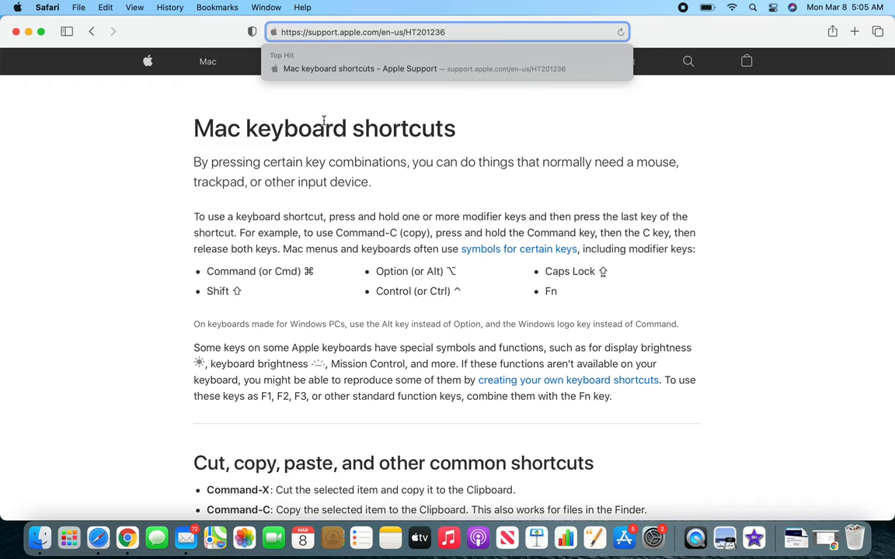
{"action": "left_click", "coordinate": [106, 6]}
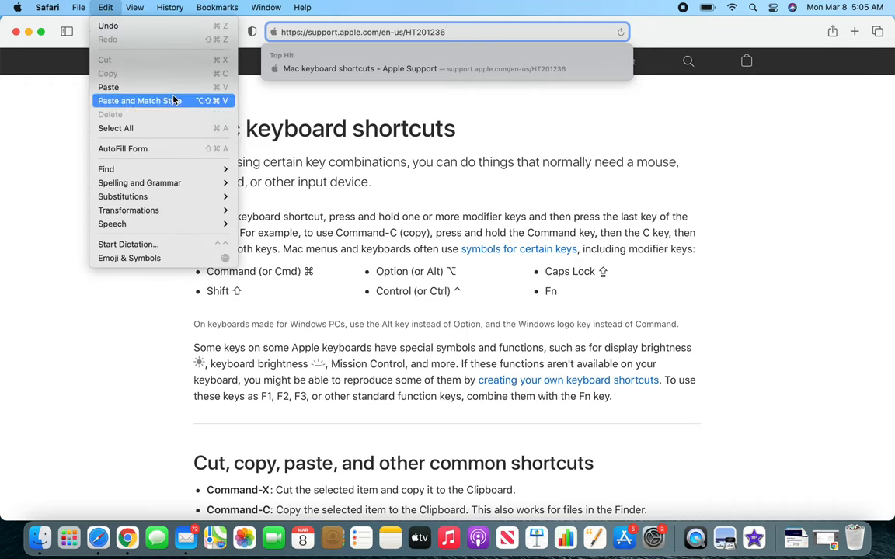
{"action": "mouse_move", "coordinate": [161, 45]}
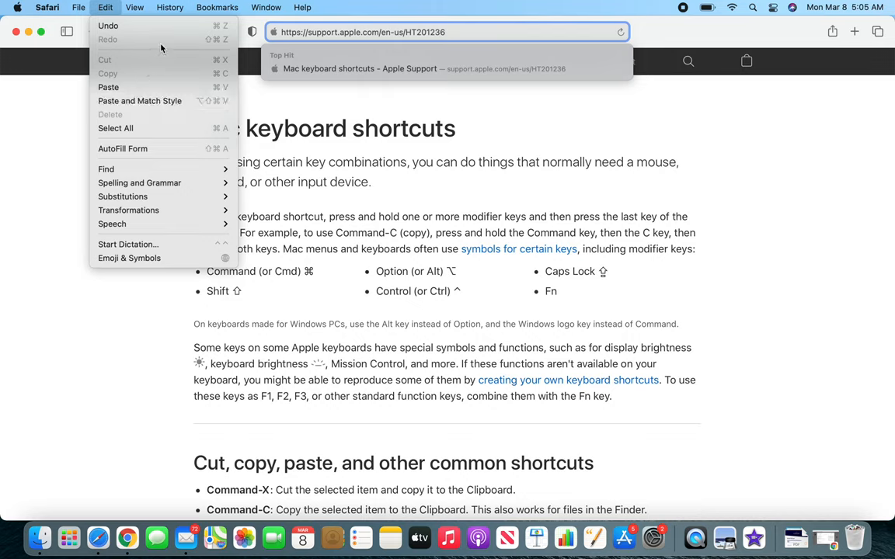
{"action": "mouse_move", "coordinate": [270, 34]}
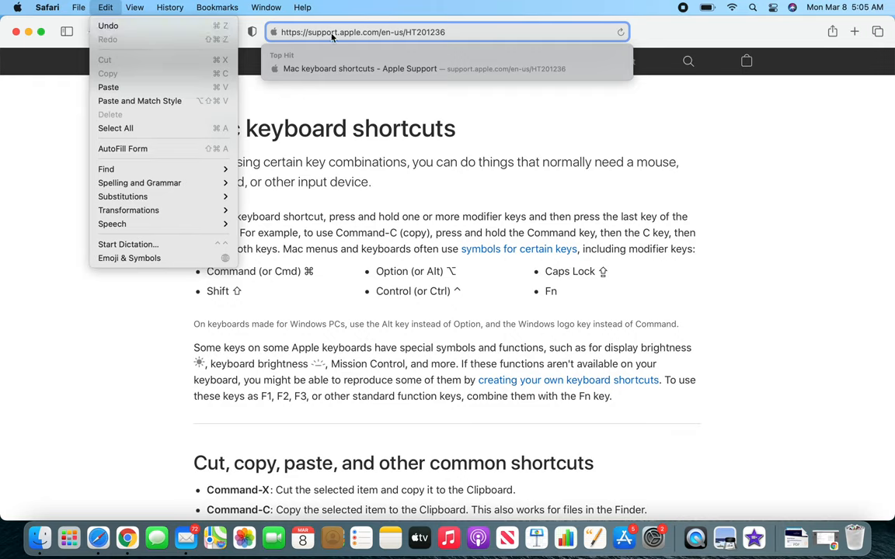
{"action": "mouse_move", "coordinate": [491, 37]}
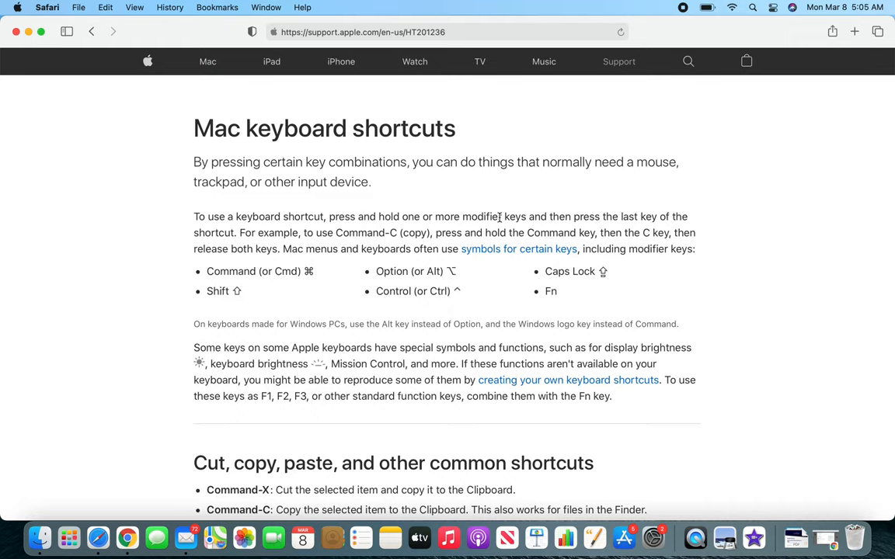
{"action": "mouse_move", "coordinate": [476, 334]}
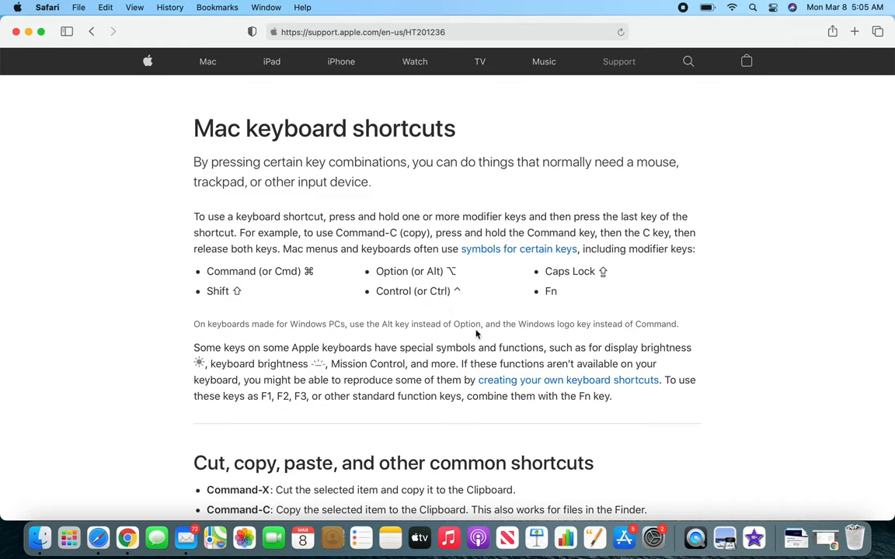
{"action": "mouse_move", "coordinate": [264, 286]}
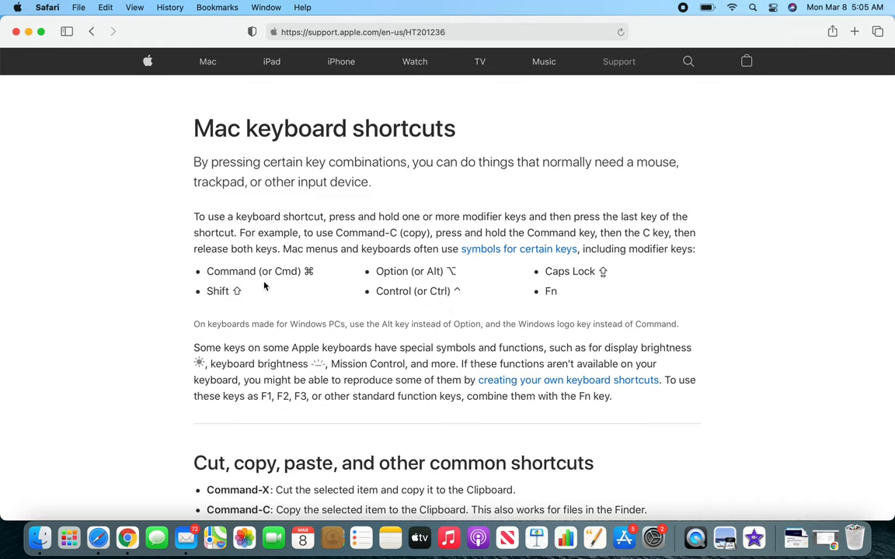
{"action": "mouse_move", "coordinate": [511, 268]}
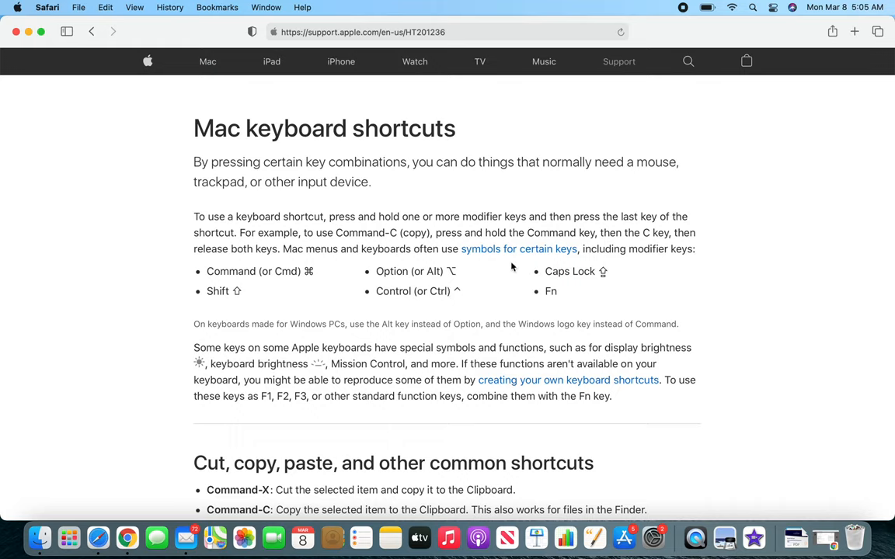
{"action": "mouse_move", "coordinate": [392, 292]}
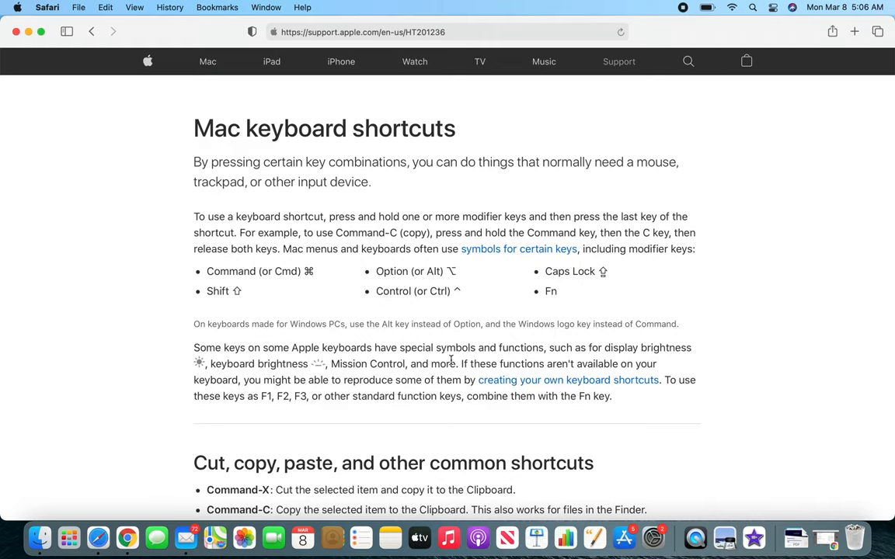
{"action": "mouse_move", "coordinate": [556, 292]}
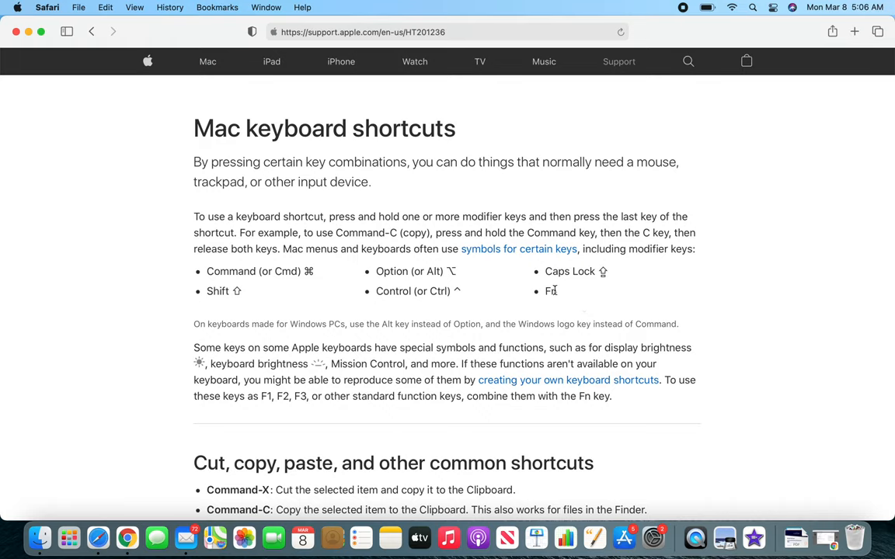
{"action": "mouse_move", "coordinate": [565, 293]}
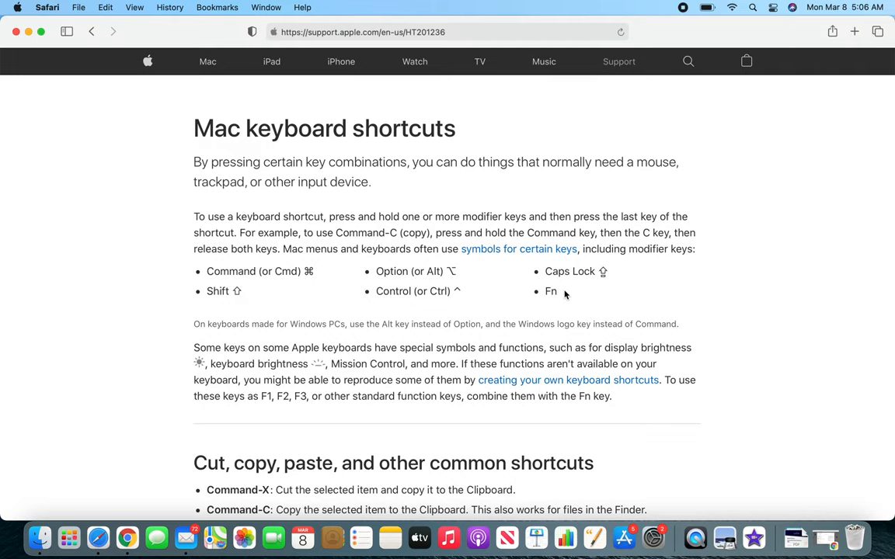
Scroll down past Cut, copy, paste to the Sleep, log out, and shut down shortcuts.
{"action": "scroll", "scroll_direction": "down", "scroll_amount": 3}
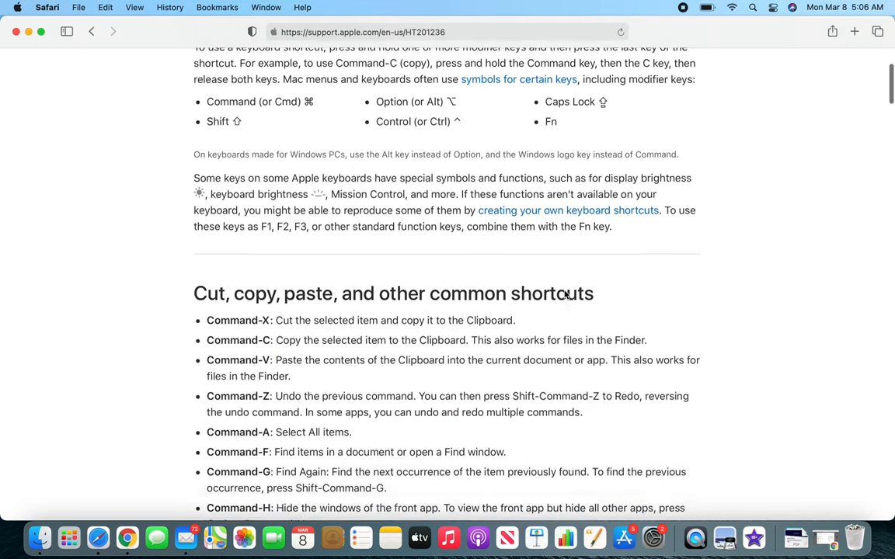
{"action": "scroll", "scroll_direction": "down", "scroll_amount": 3}
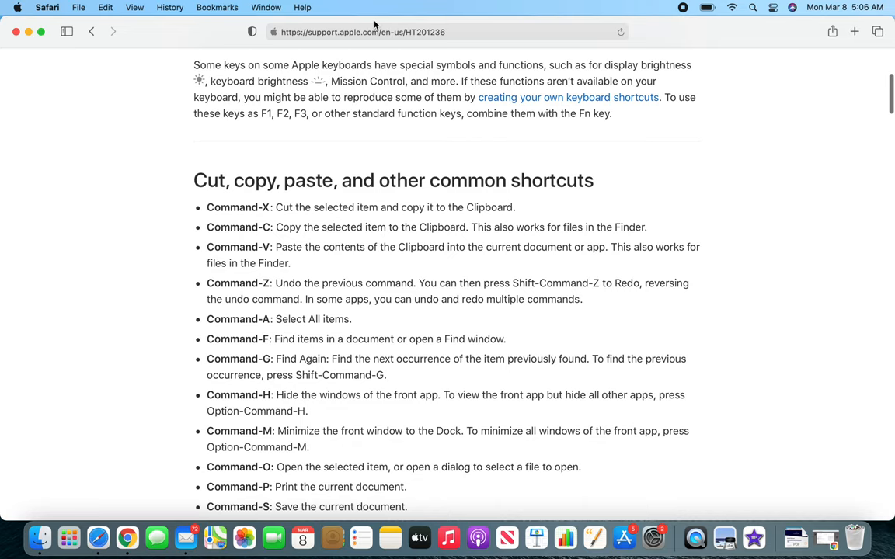
{"action": "scroll", "scroll_direction": "down", "scroll_amount": 3}
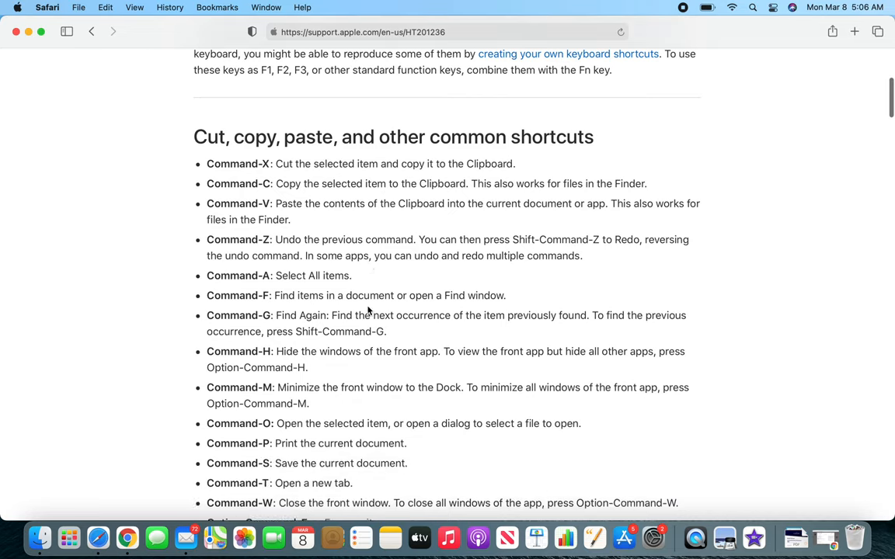
{"action": "scroll", "scroll_direction": "down", "scroll_amount": 3}
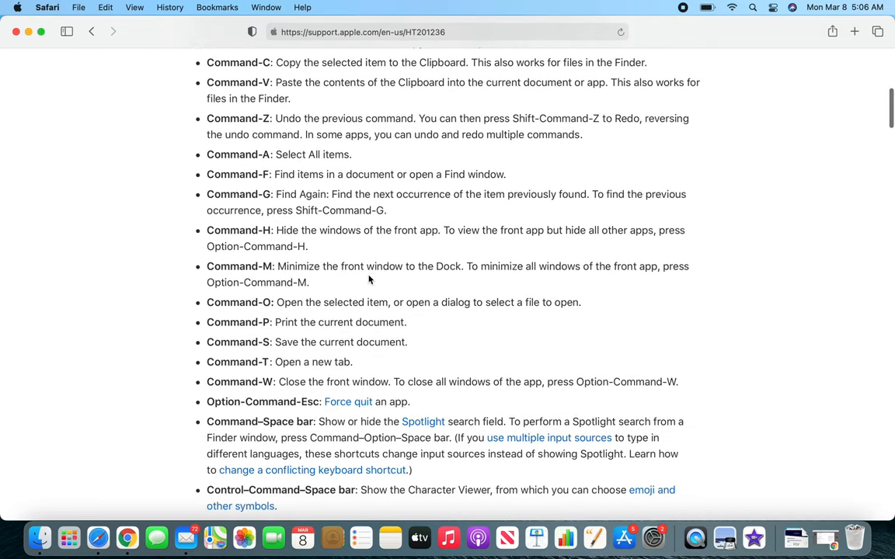
{"action": "scroll", "scroll_direction": "down", "scroll_amount": 3}
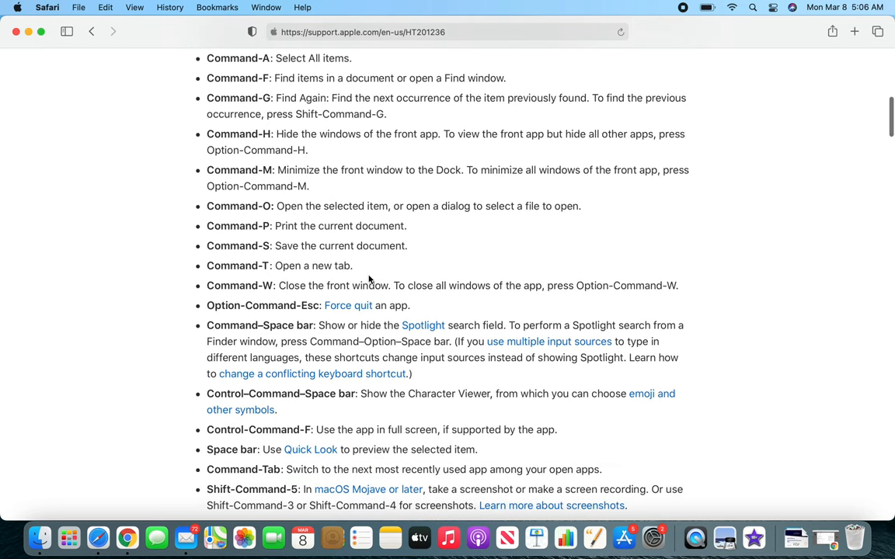
{"action": "scroll", "scroll_direction": "down", "scroll_amount": 3}
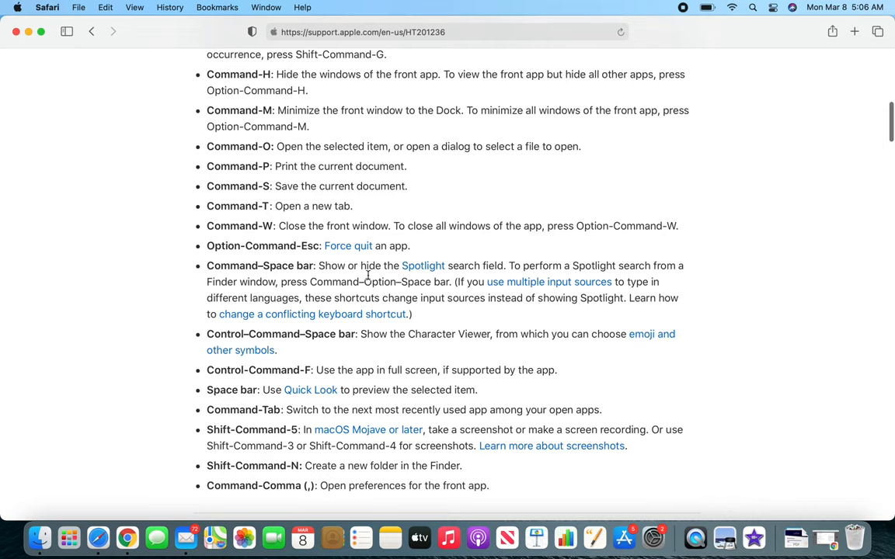
{"action": "scroll", "scroll_direction": "down", "scroll_amount": 3}
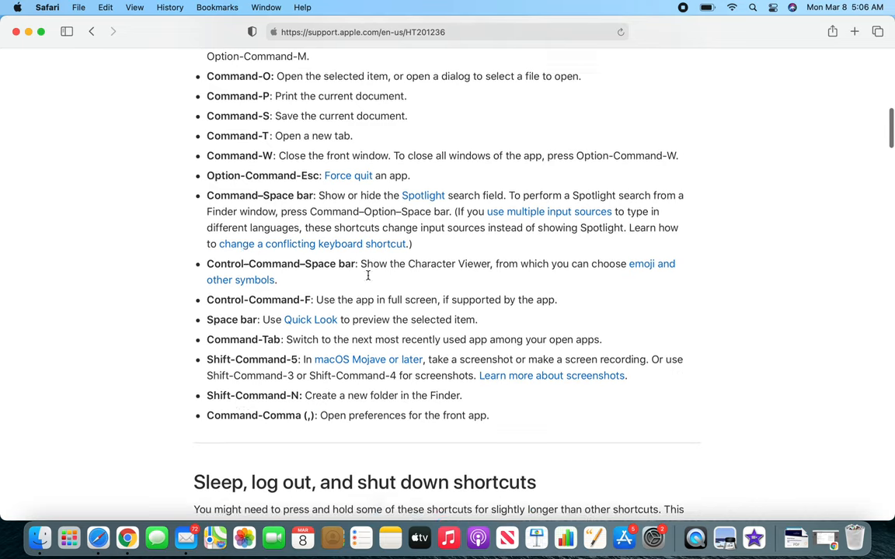
{"action": "scroll", "scroll_direction": "down", "scroll_amount": 3}
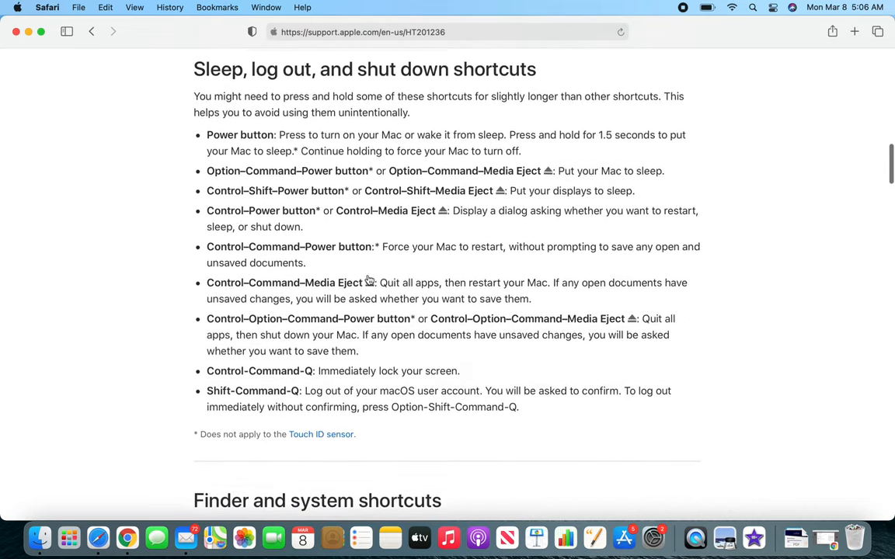
{"action": "scroll", "scroll_direction": "down", "scroll_amount": 3}
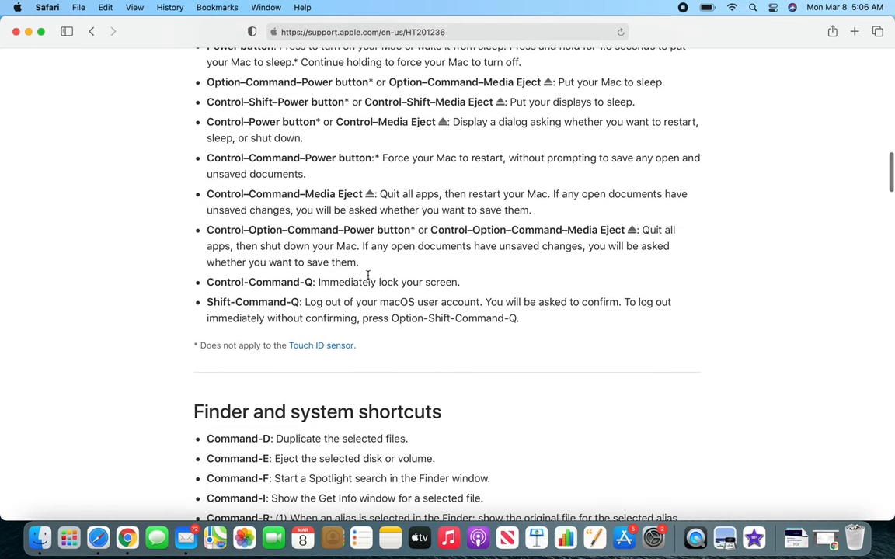
{"action": "mouse_move", "coordinate": [479, 190]}
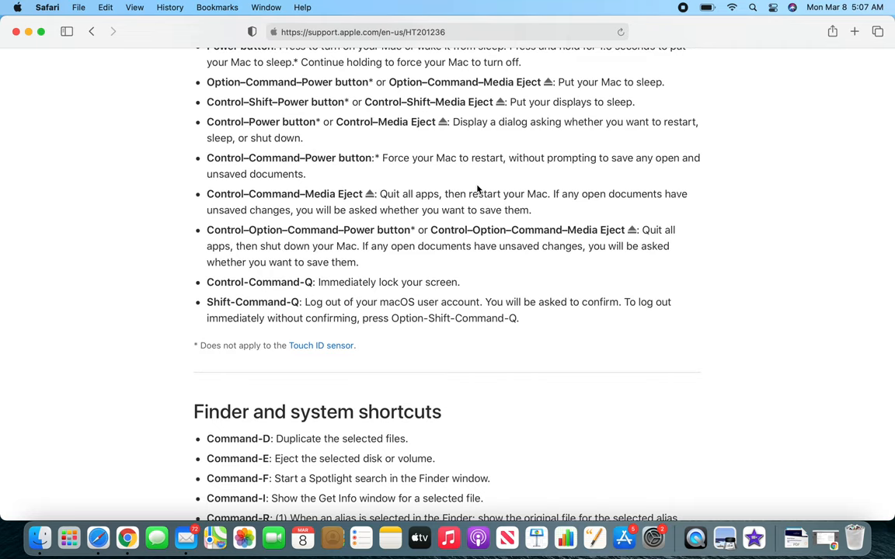
Scroll down through the Finder, Document and Other shortcuts to the Learn more section.
{"action": "scroll", "scroll_direction": "down", "scroll_amount": 3}
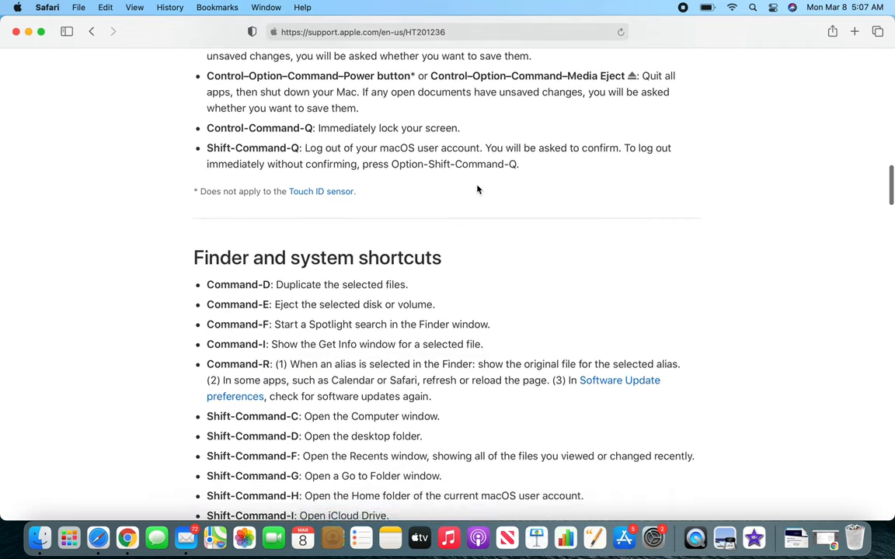
{"action": "scroll", "scroll_direction": "down", "scroll_amount": 3}
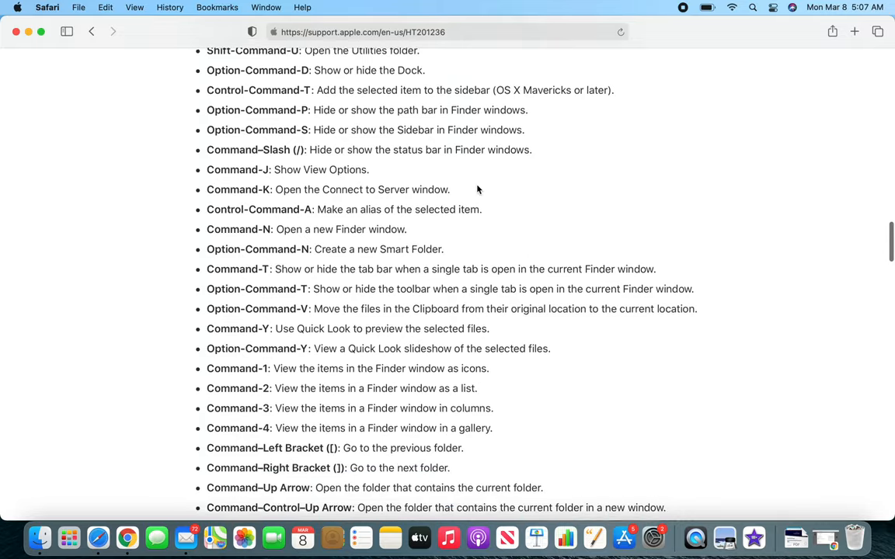
{"action": "scroll", "scroll_direction": "down", "scroll_amount": 3}
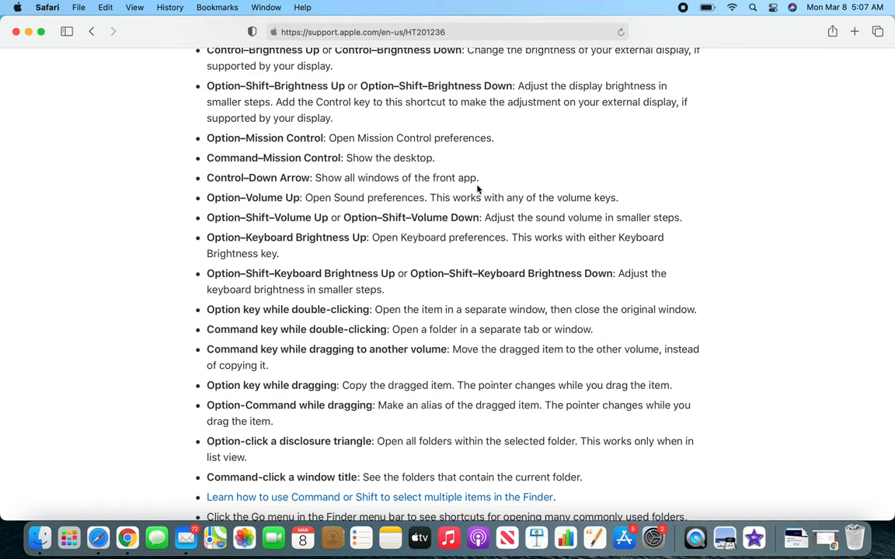
{"action": "scroll", "scroll_direction": "down", "scroll_amount": 3}
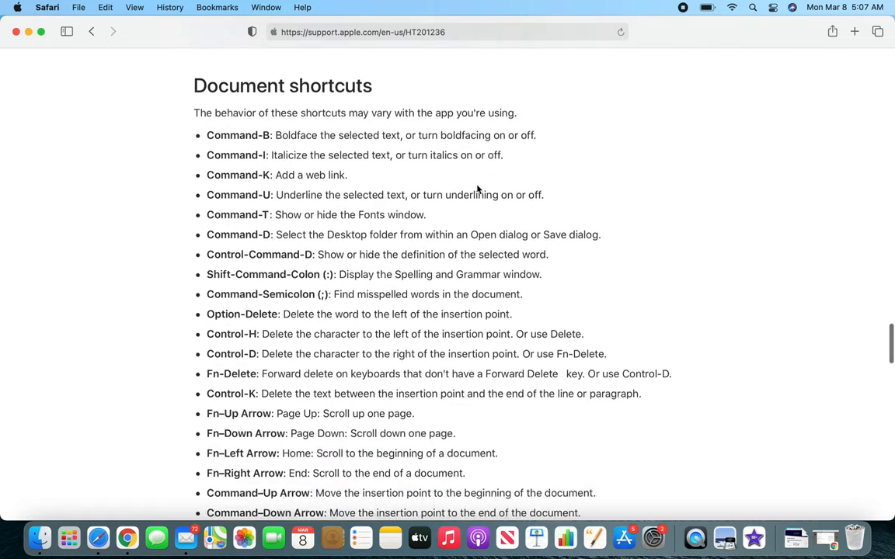
{"action": "scroll", "scroll_direction": "down", "scroll_amount": 3}
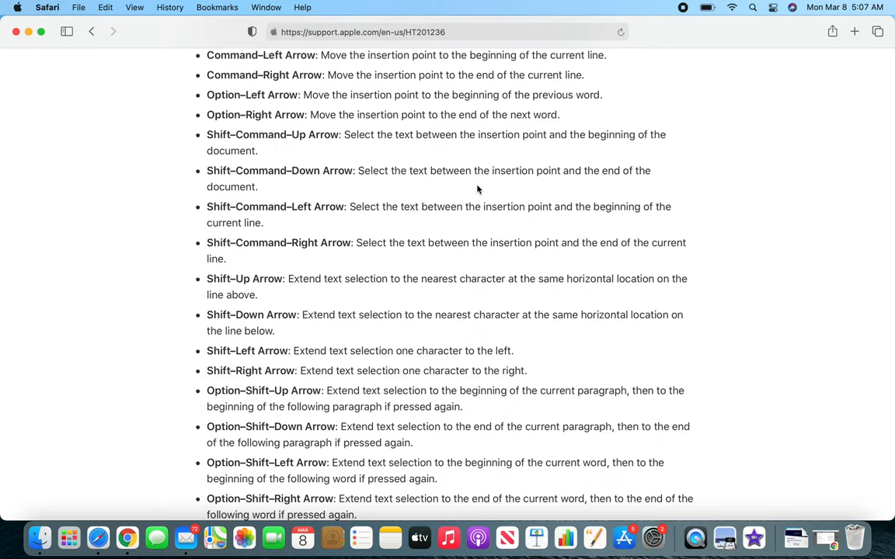
{"action": "scroll", "scroll_direction": "down", "scroll_amount": 3}
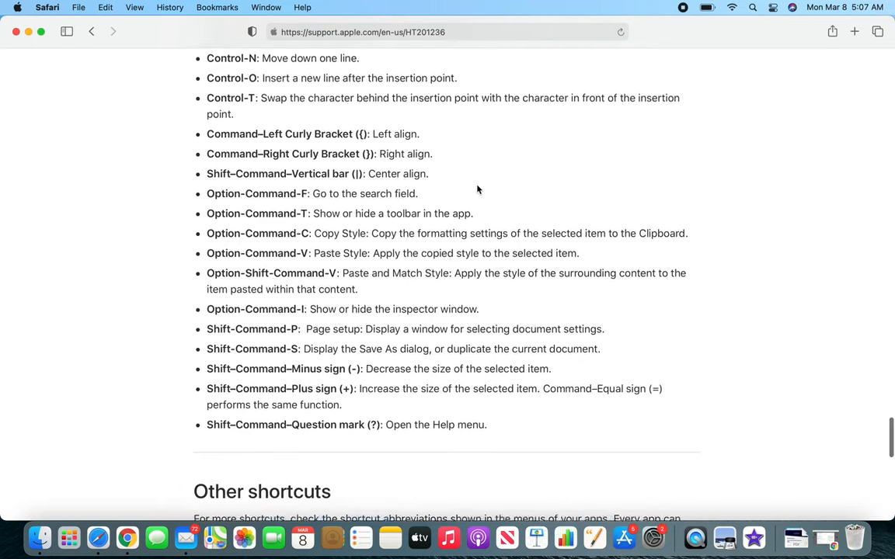
{"action": "scroll", "scroll_direction": "down", "scroll_amount": 3}
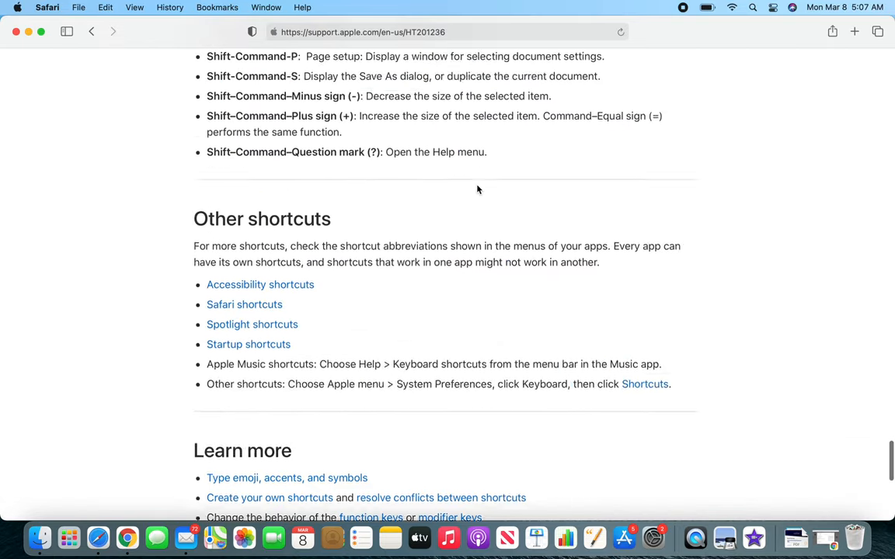
Scroll back to the end of the Finder shortcuts, just above Document shortcuts.
{"action": "scroll", "scroll_direction": "up", "scroll_amount": 3}
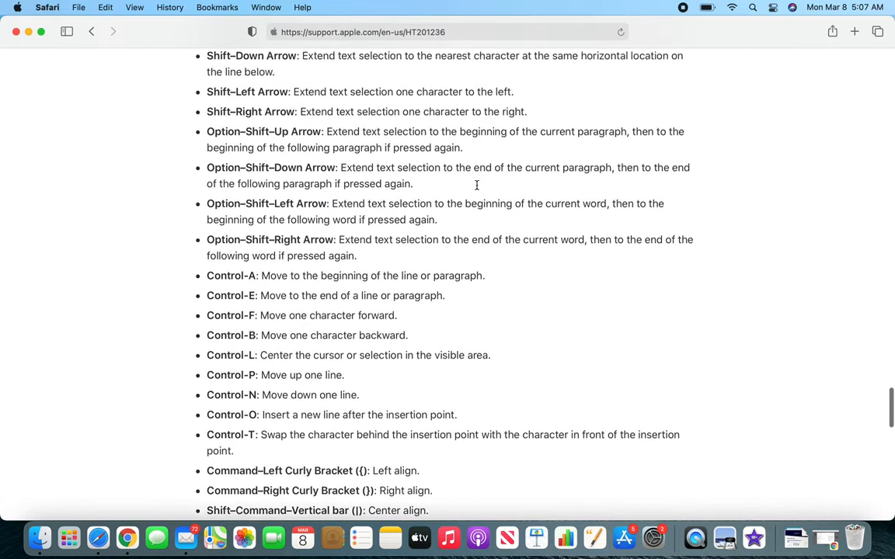
{"action": "scroll", "scroll_direction": "down", "scroll_amount": 3}
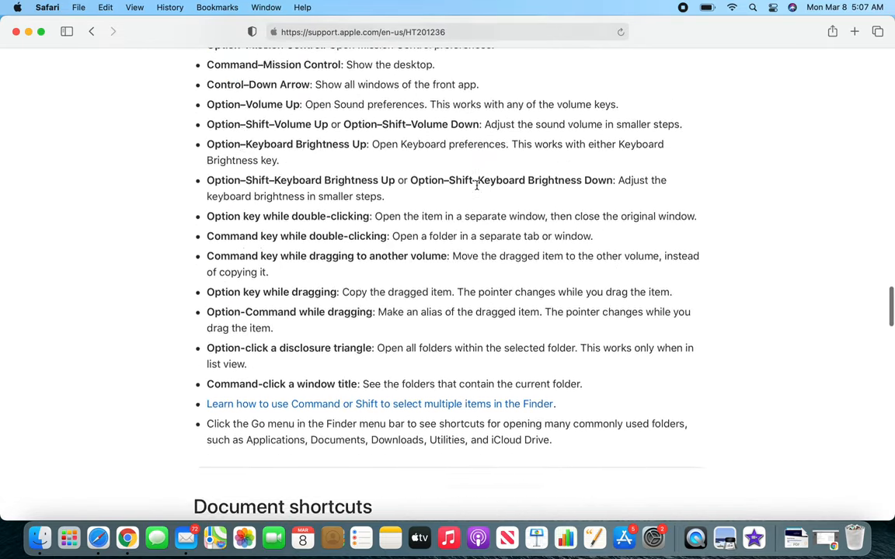
Scroll up to the page title, introduction and modifier-key list.
{"action": "scroll", "scroll_direction": "up", "scroll_amount": 3}
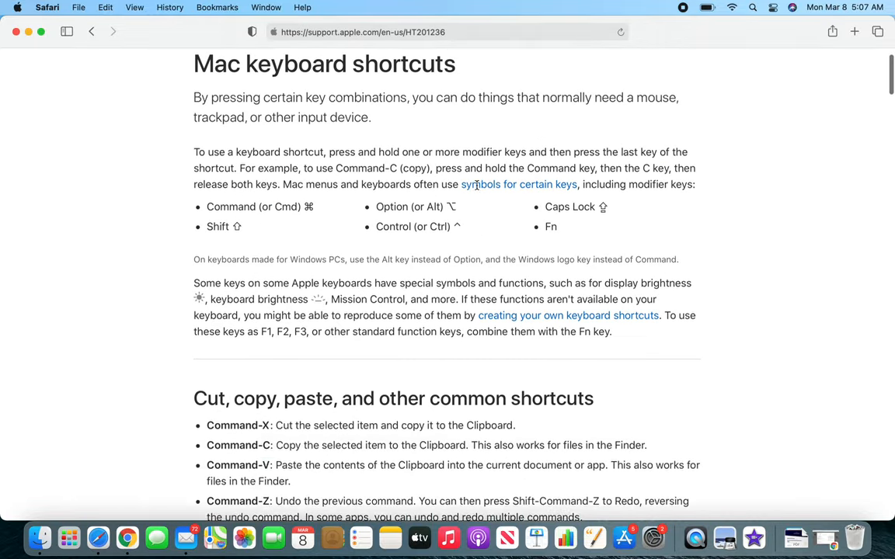
{"action": "scroll", "scroll_direction": "up", "scroll_amount": 3}
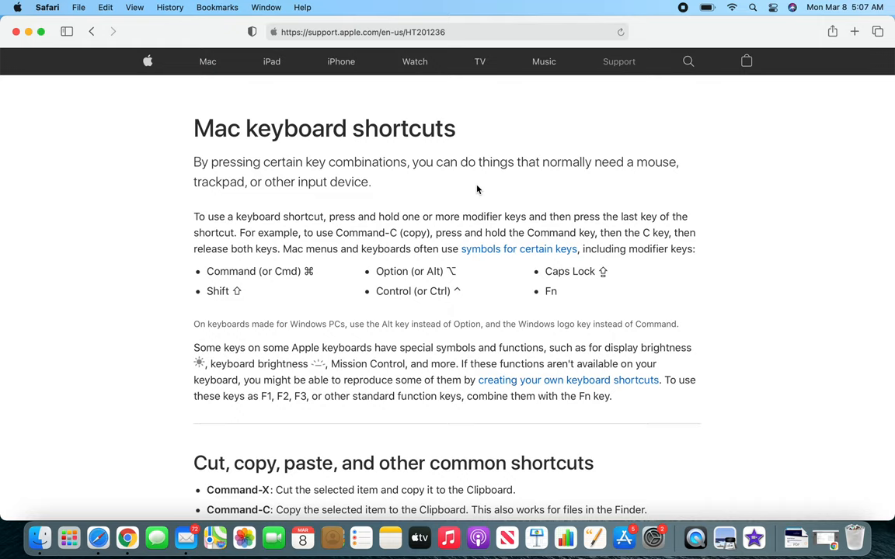
{"action": "mouse_move", "coordinate": [478, 137]}
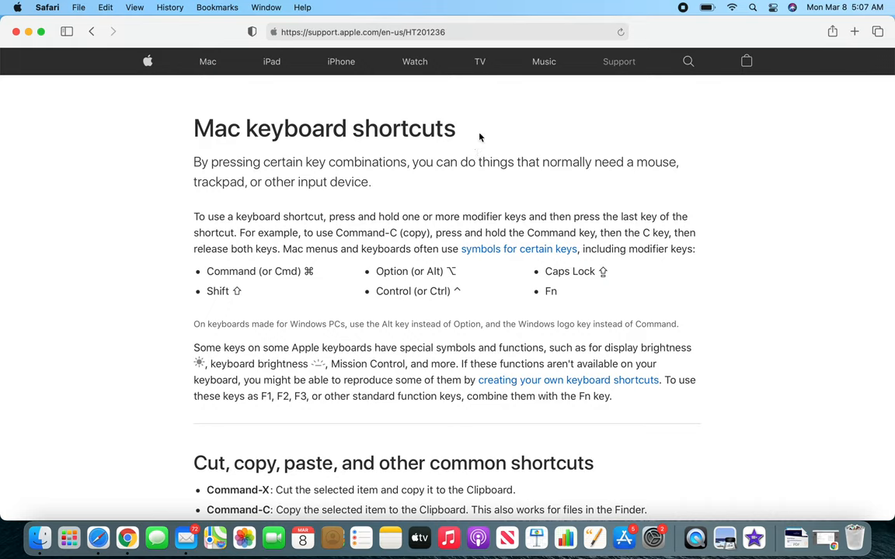